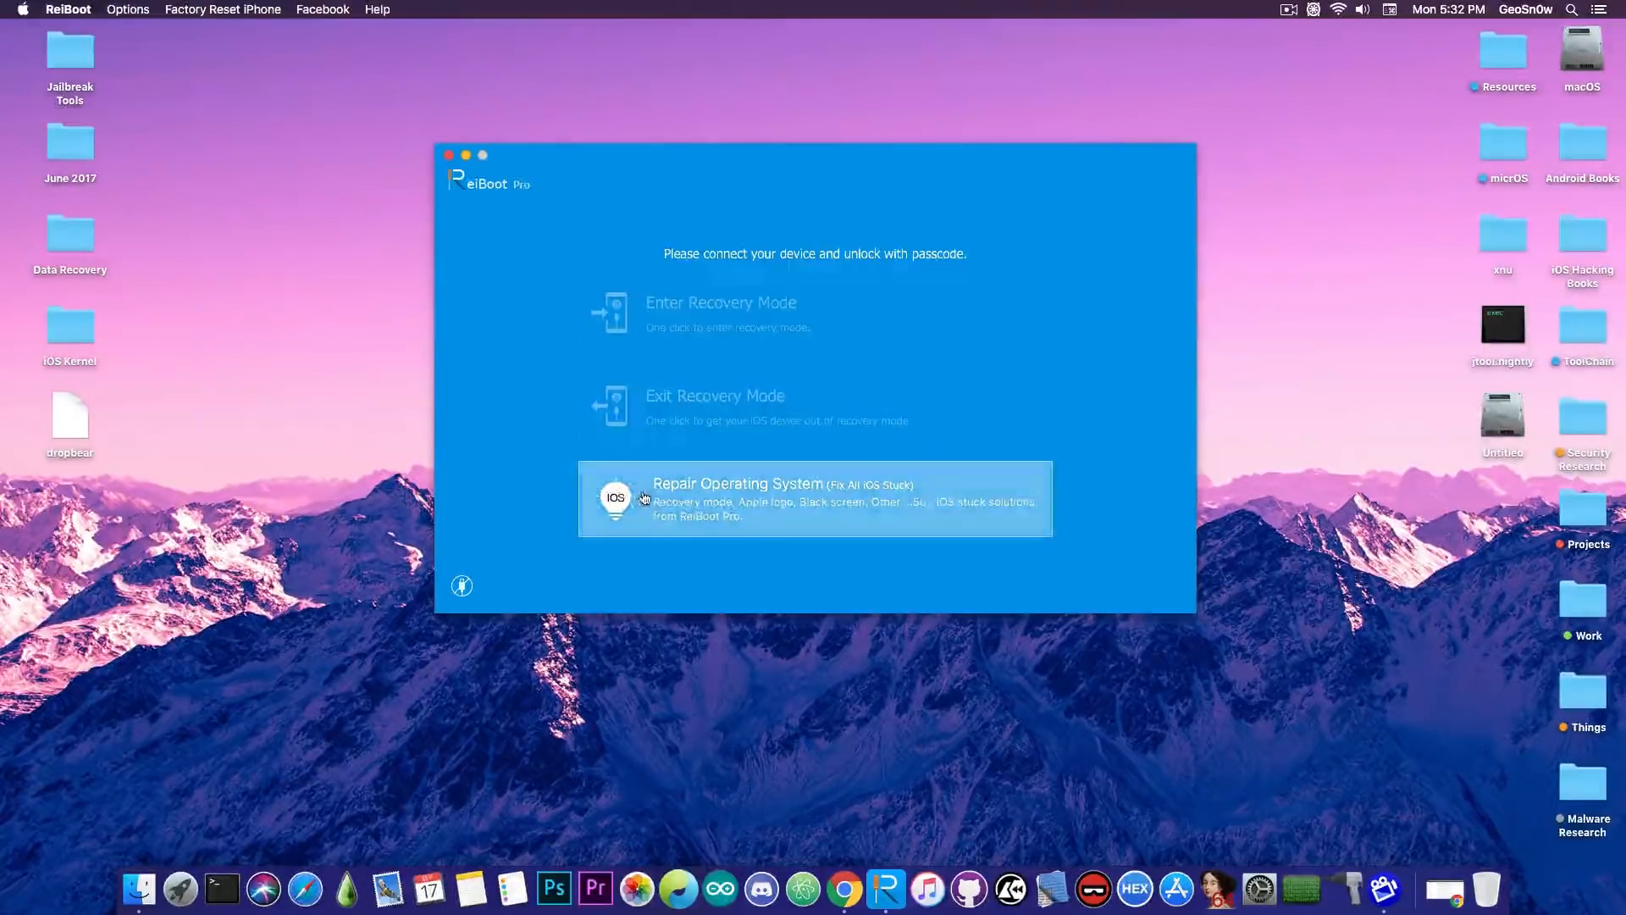
Look at ReiBoot's iOS system repair option, return to its main screen and close ReiBoot
{"action": "left_click", "coordinate": [815, 498]}
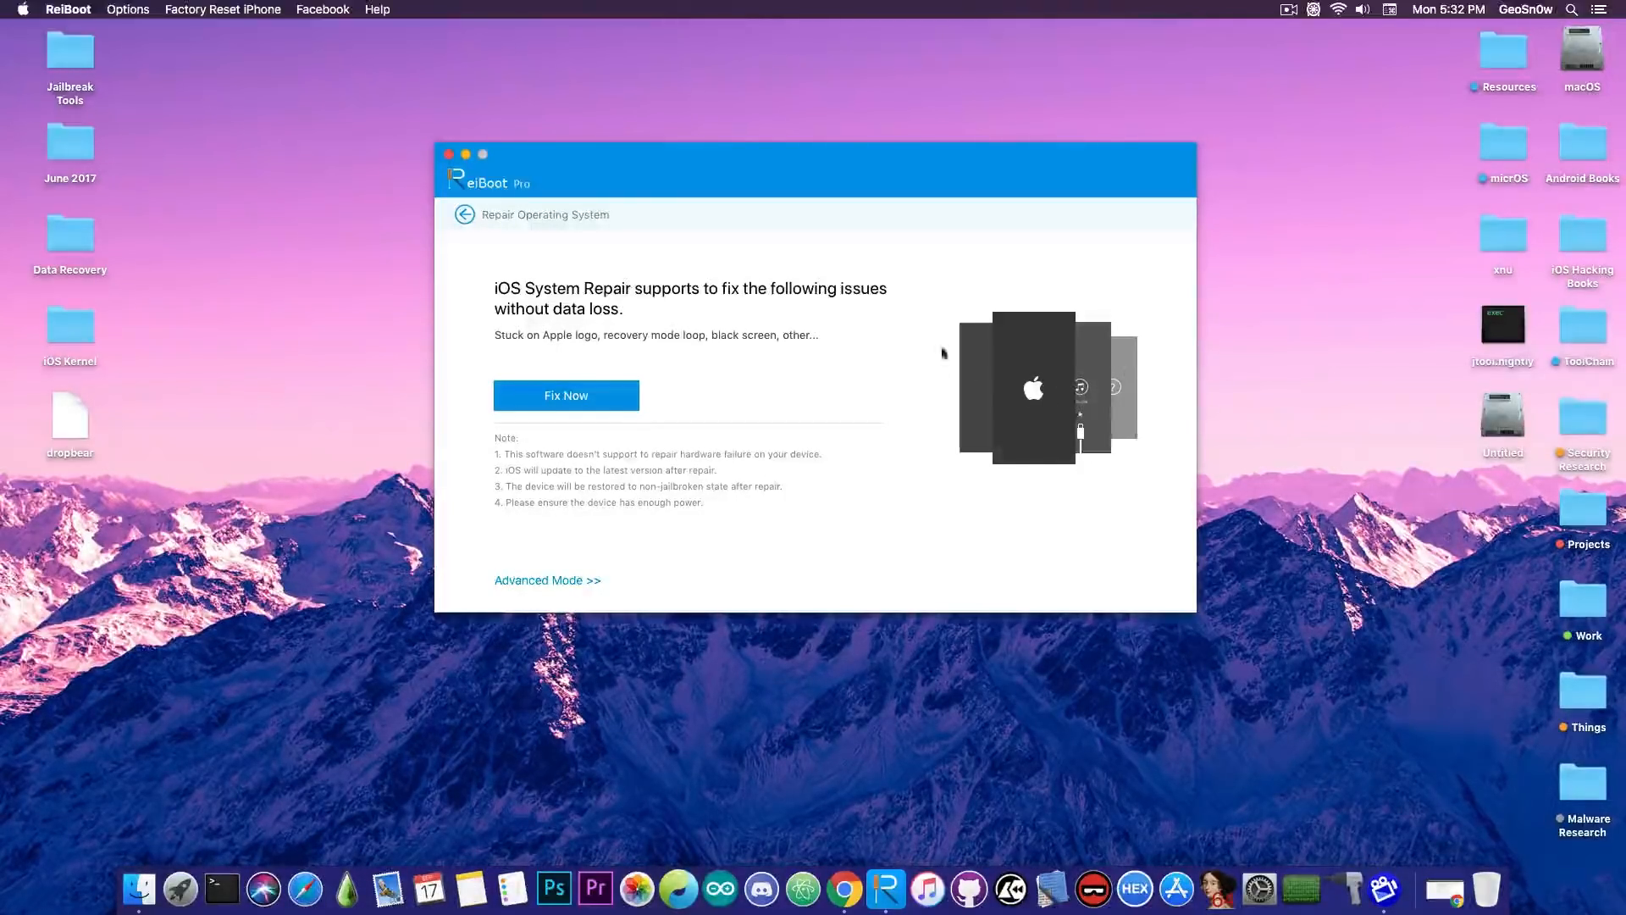
{"action": "left_click", "coordinate": [450, 214]}
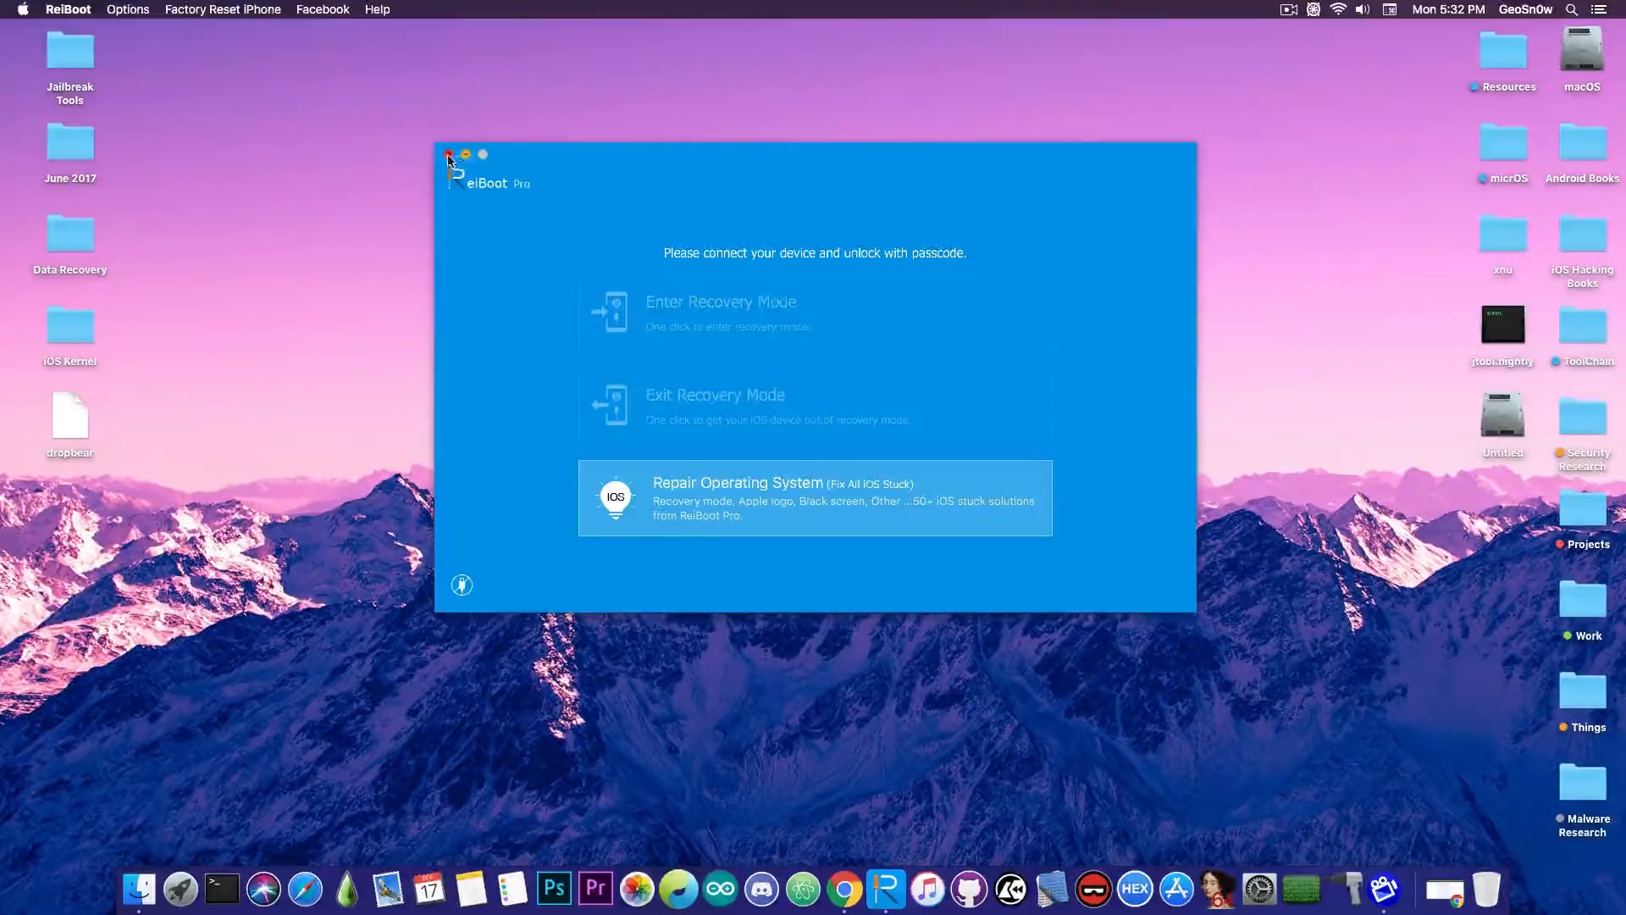
{"action": "left_click", "coordinate": [449, 154]}
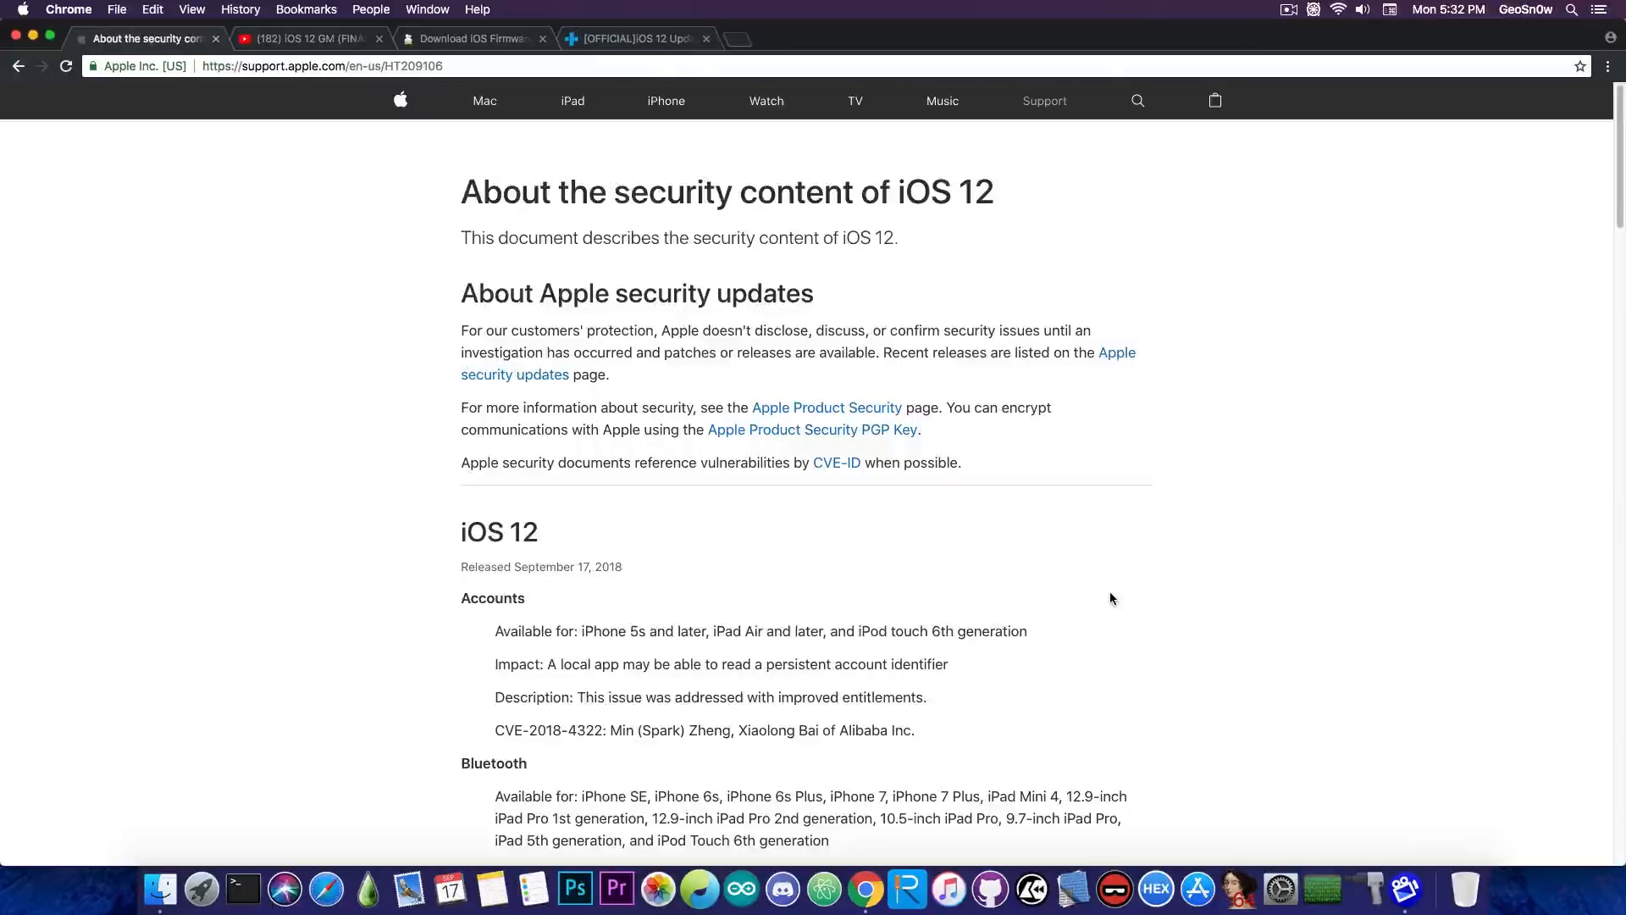
Scroll through Apple's iOS 12 security notes, then switch to the iOS 12 GM YouTube video
{"action": "scroll", "scroll_direction": "down", "scroll_amount": 3}
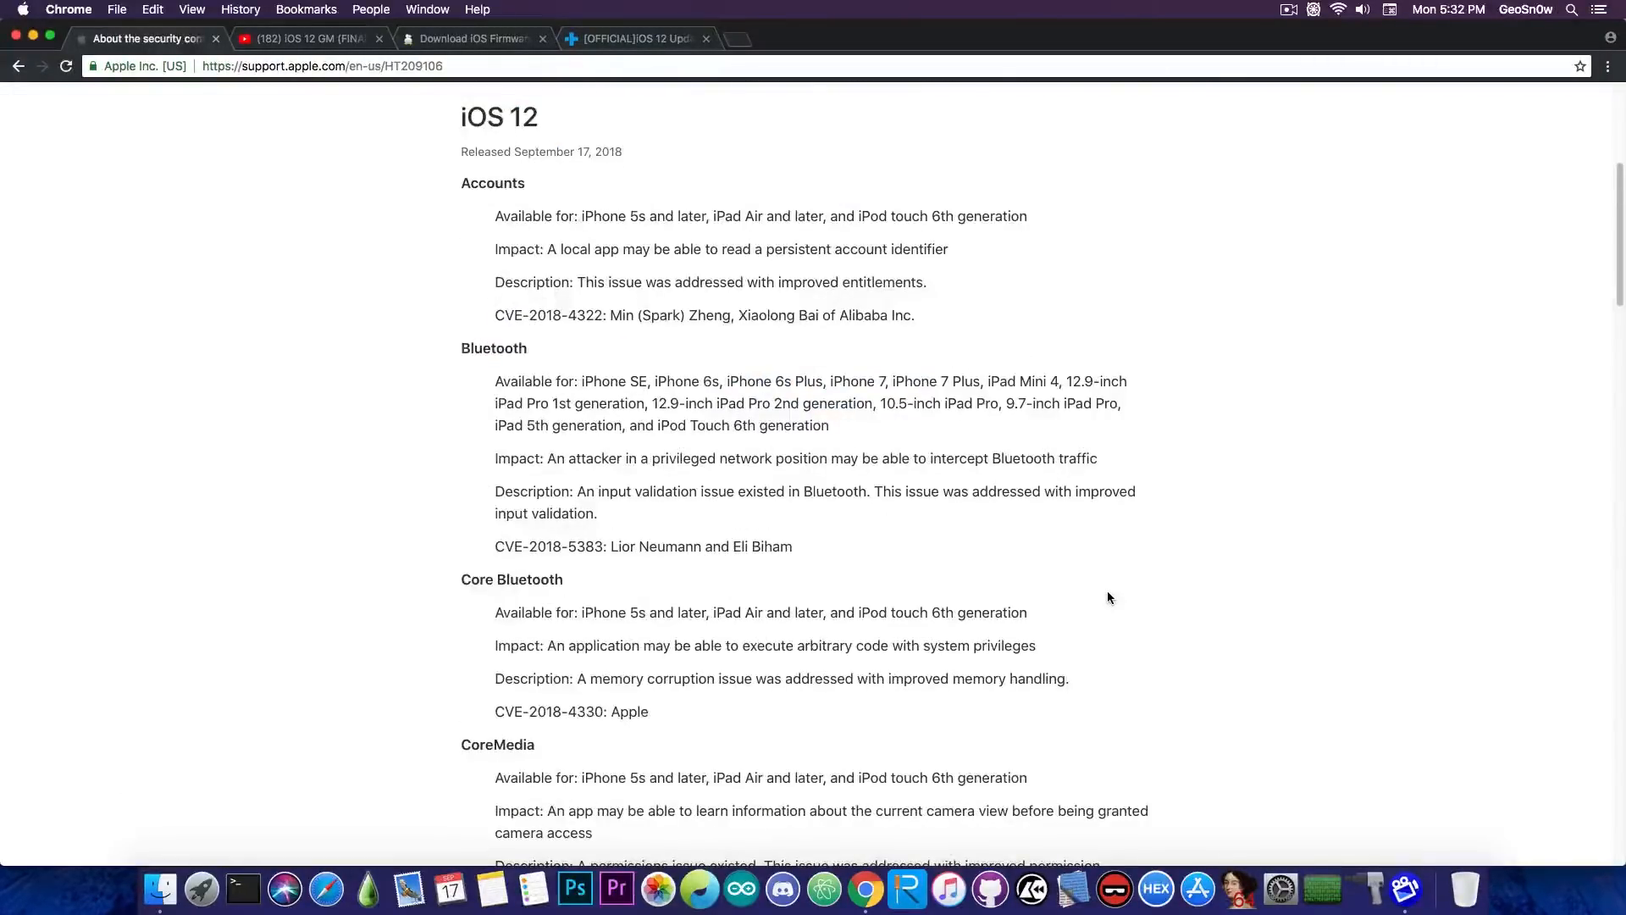
{"action": "scroll", "scroll_direction": "down", "scroll_amount": 3}
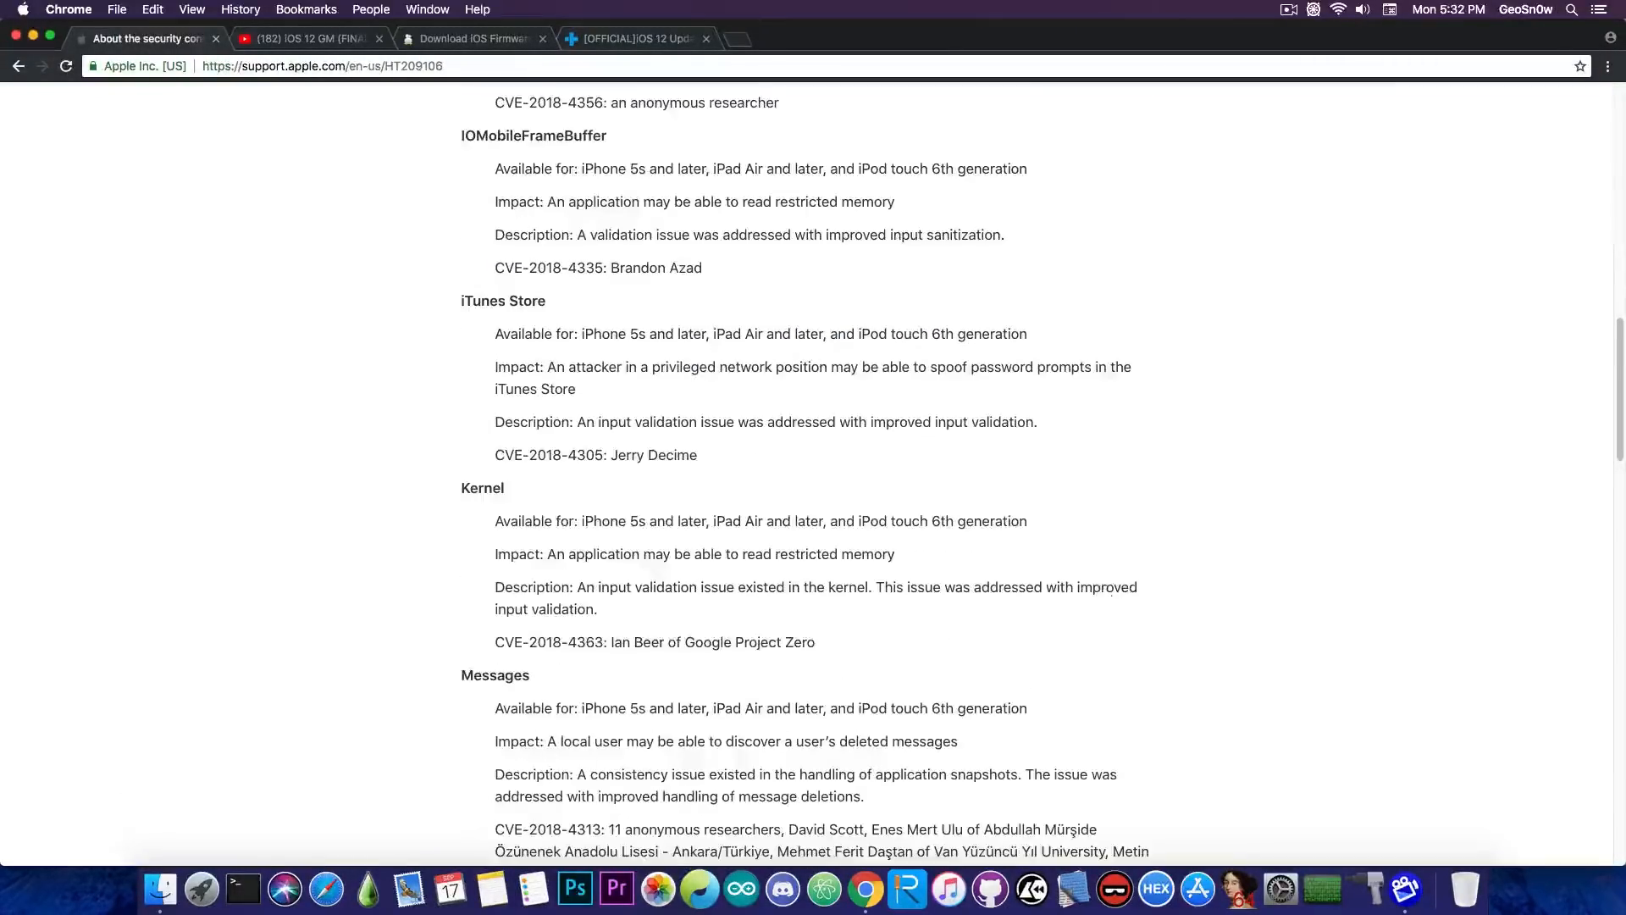
{"action": "scroll", "scroll_direction": "down", "scroll_amount": 3}
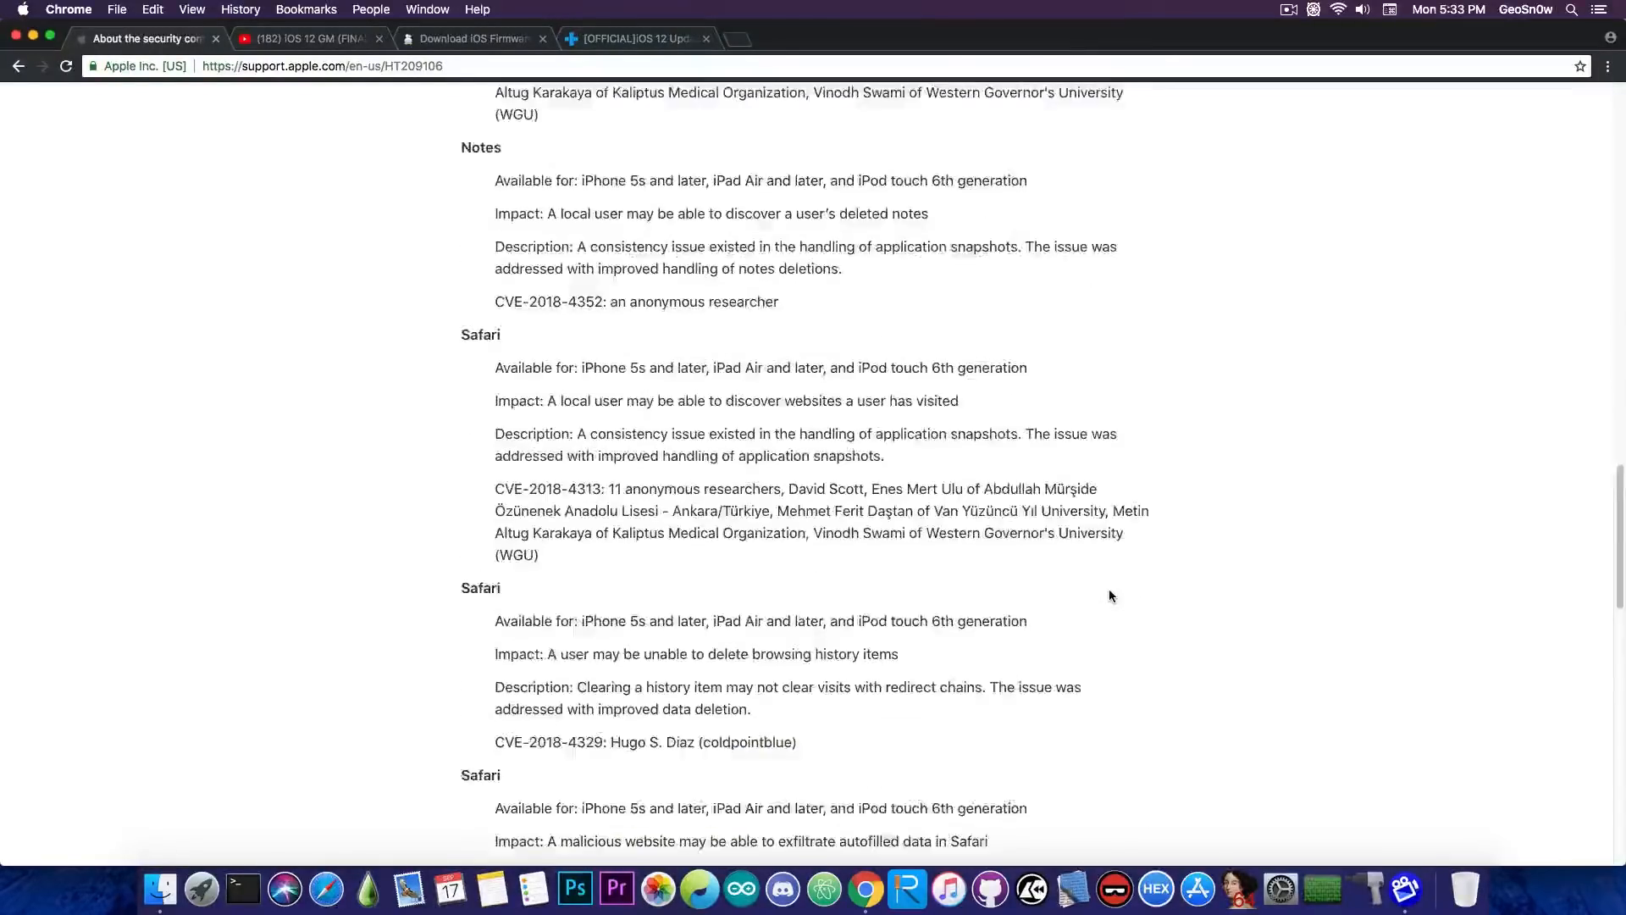
{"action": "scroll", "scroll_direction": "down", "scroll_amount": 3}
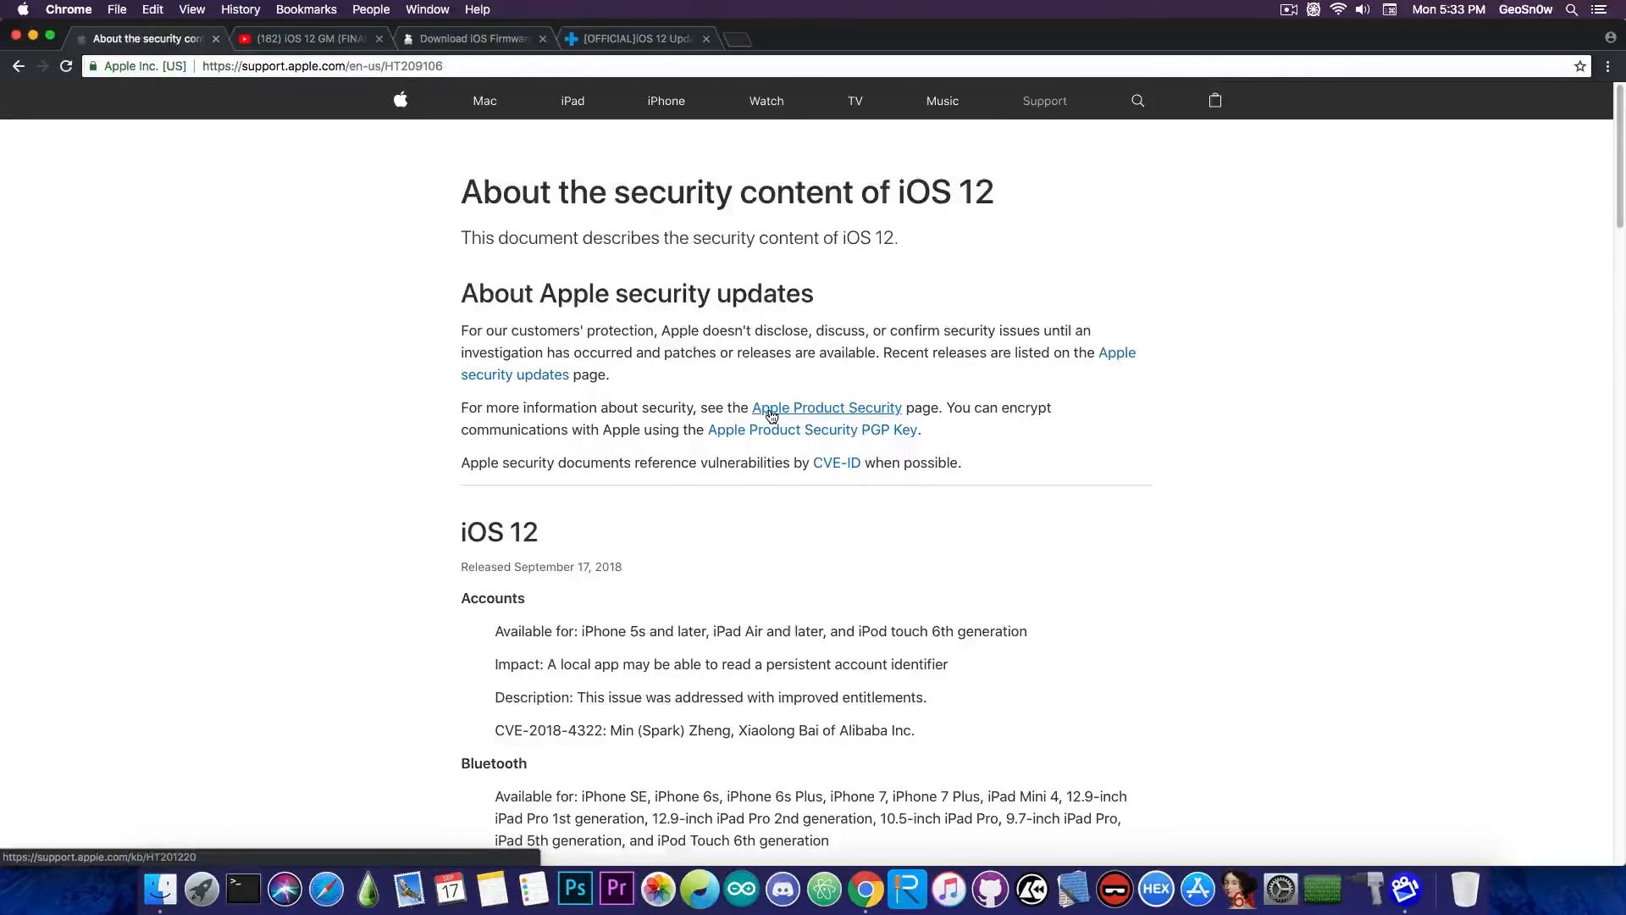
{"action": "mouse_move", "coordinate": [432, 358]}
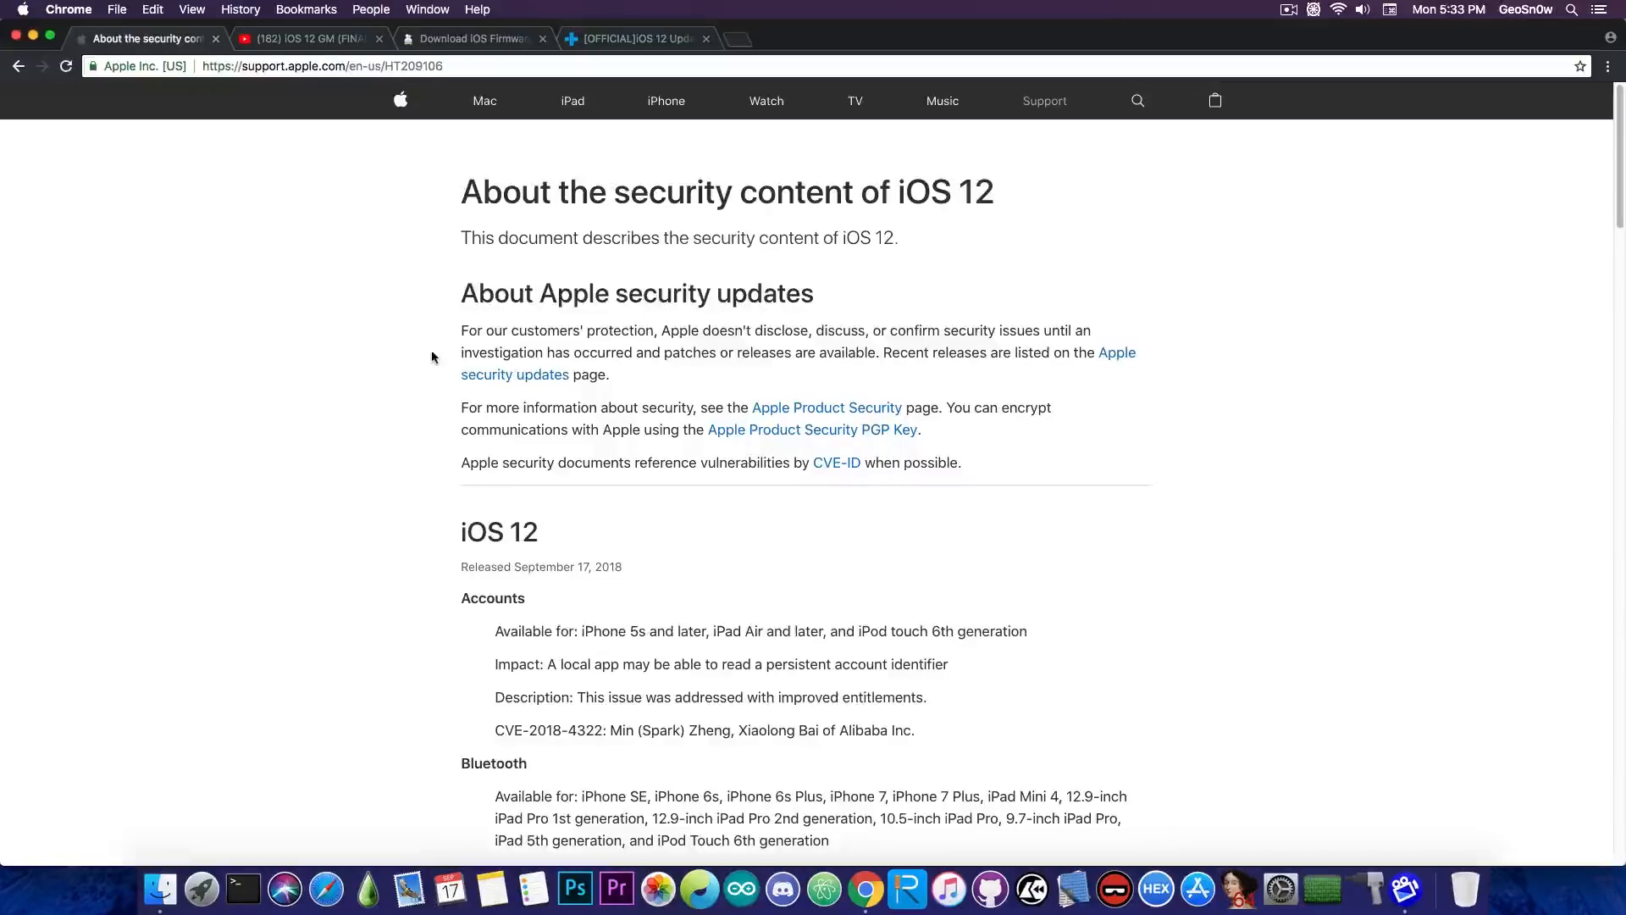
{"action": "left_click", "coordinate": [307, 39]}
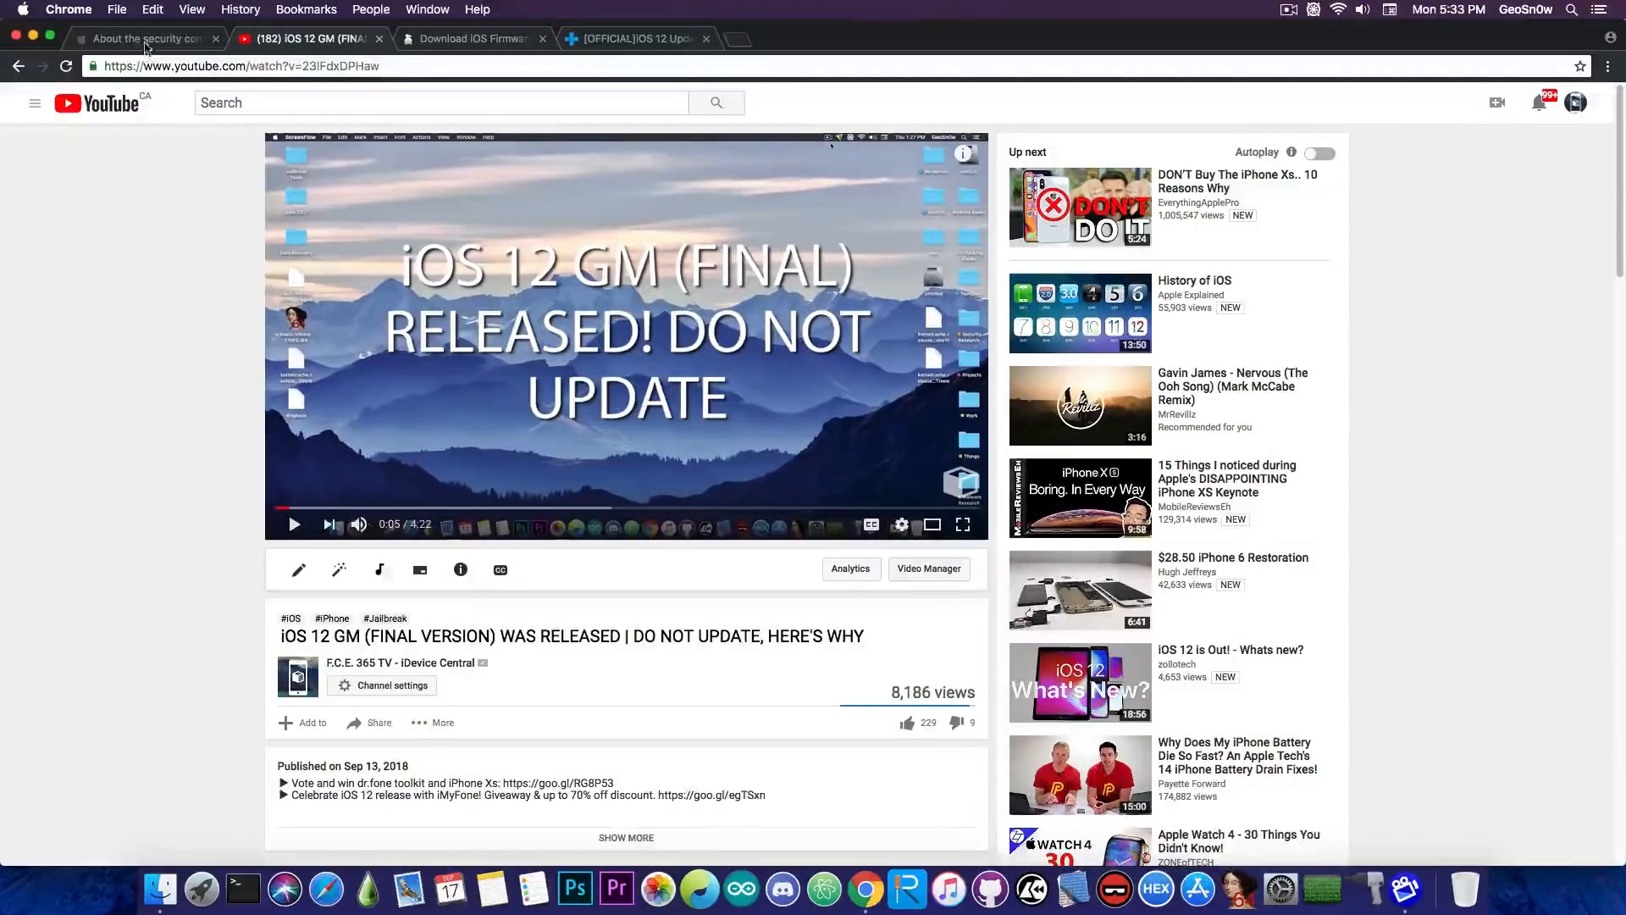
Return to the Apple Support tab about the security content of iOS 12
{"action": "left_click", "coordinate": [146, 39]}
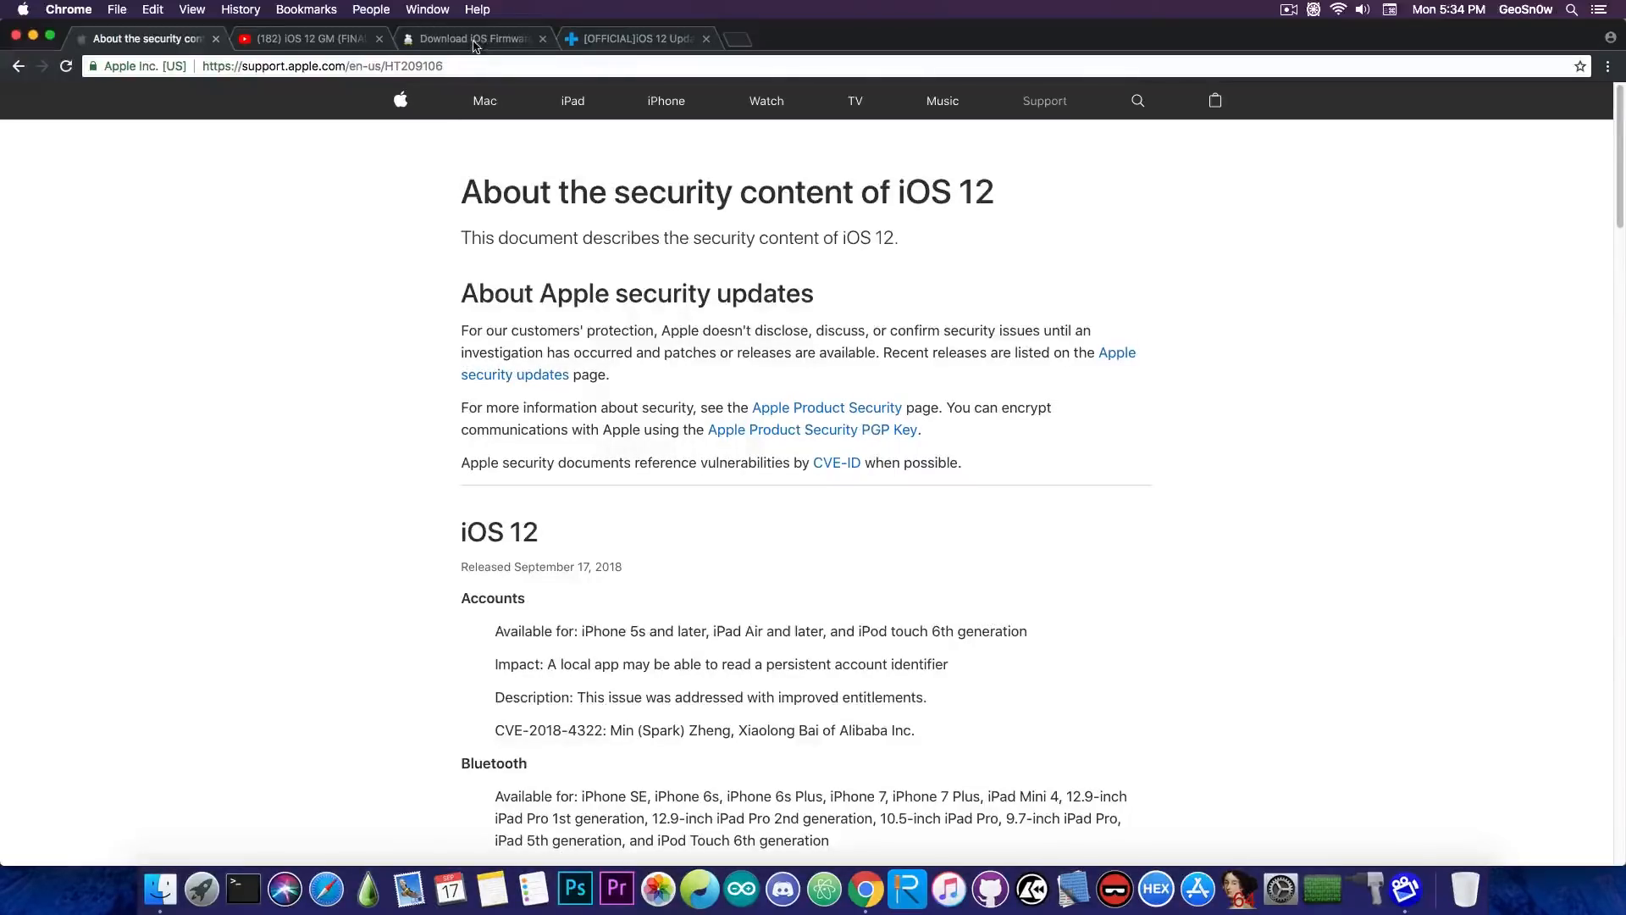
View ipsw.me's signed iPhone 8 Plus firmware list, then return to the iOS 12 security notes
{"action": "left_click", "coordinate": [472, 39]}
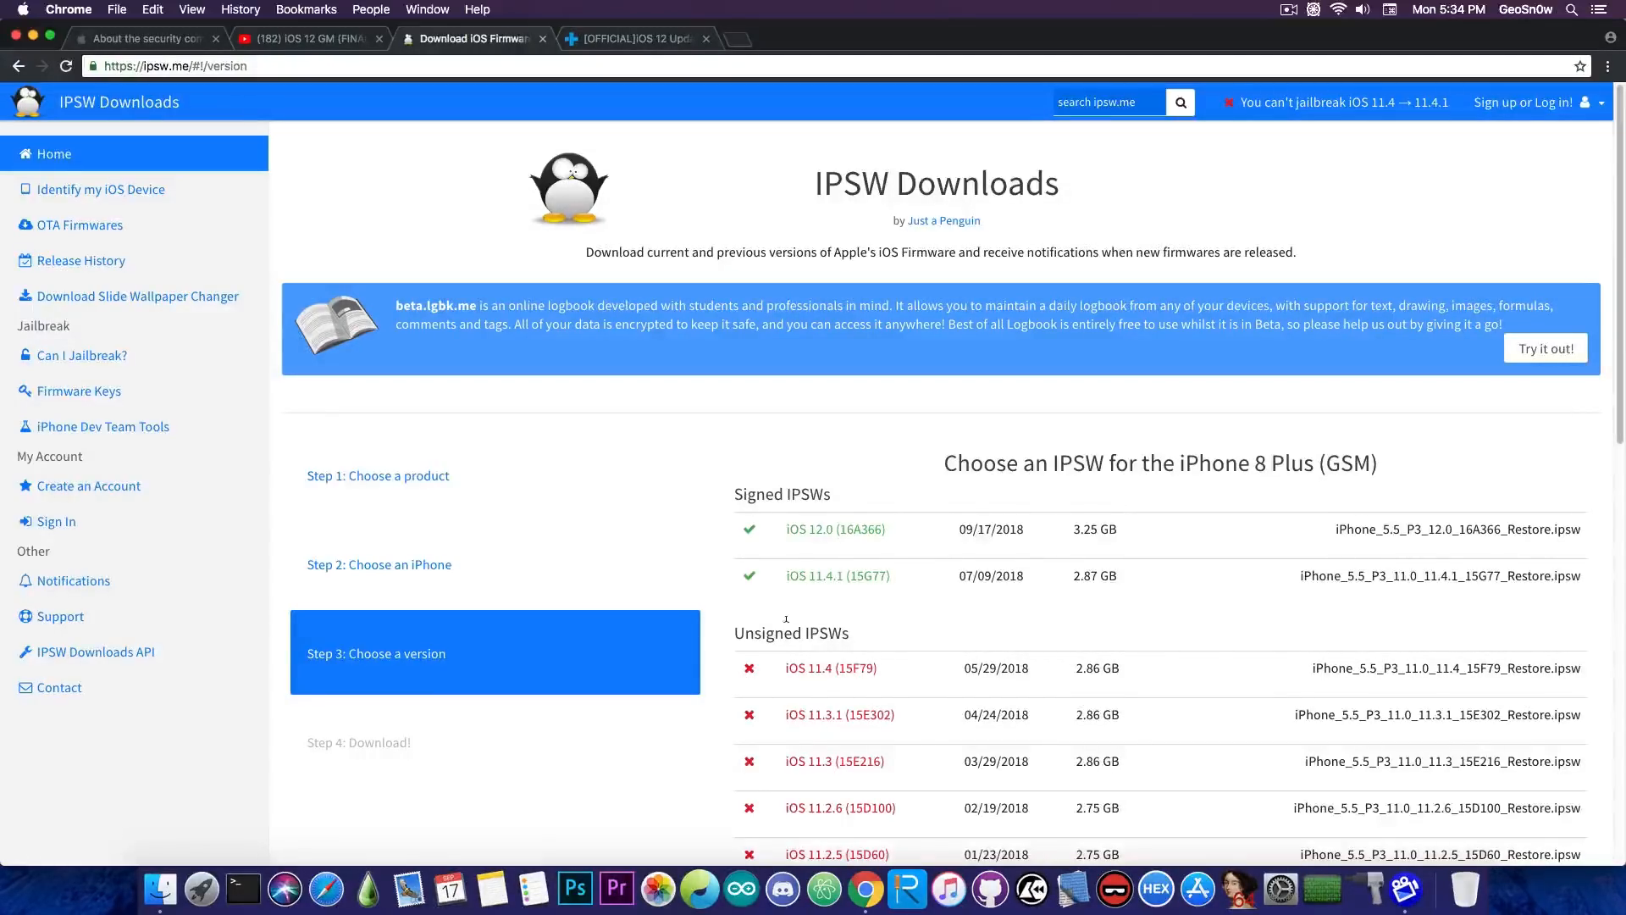
{"action": "left_click", "coordinate": [146, 39]}
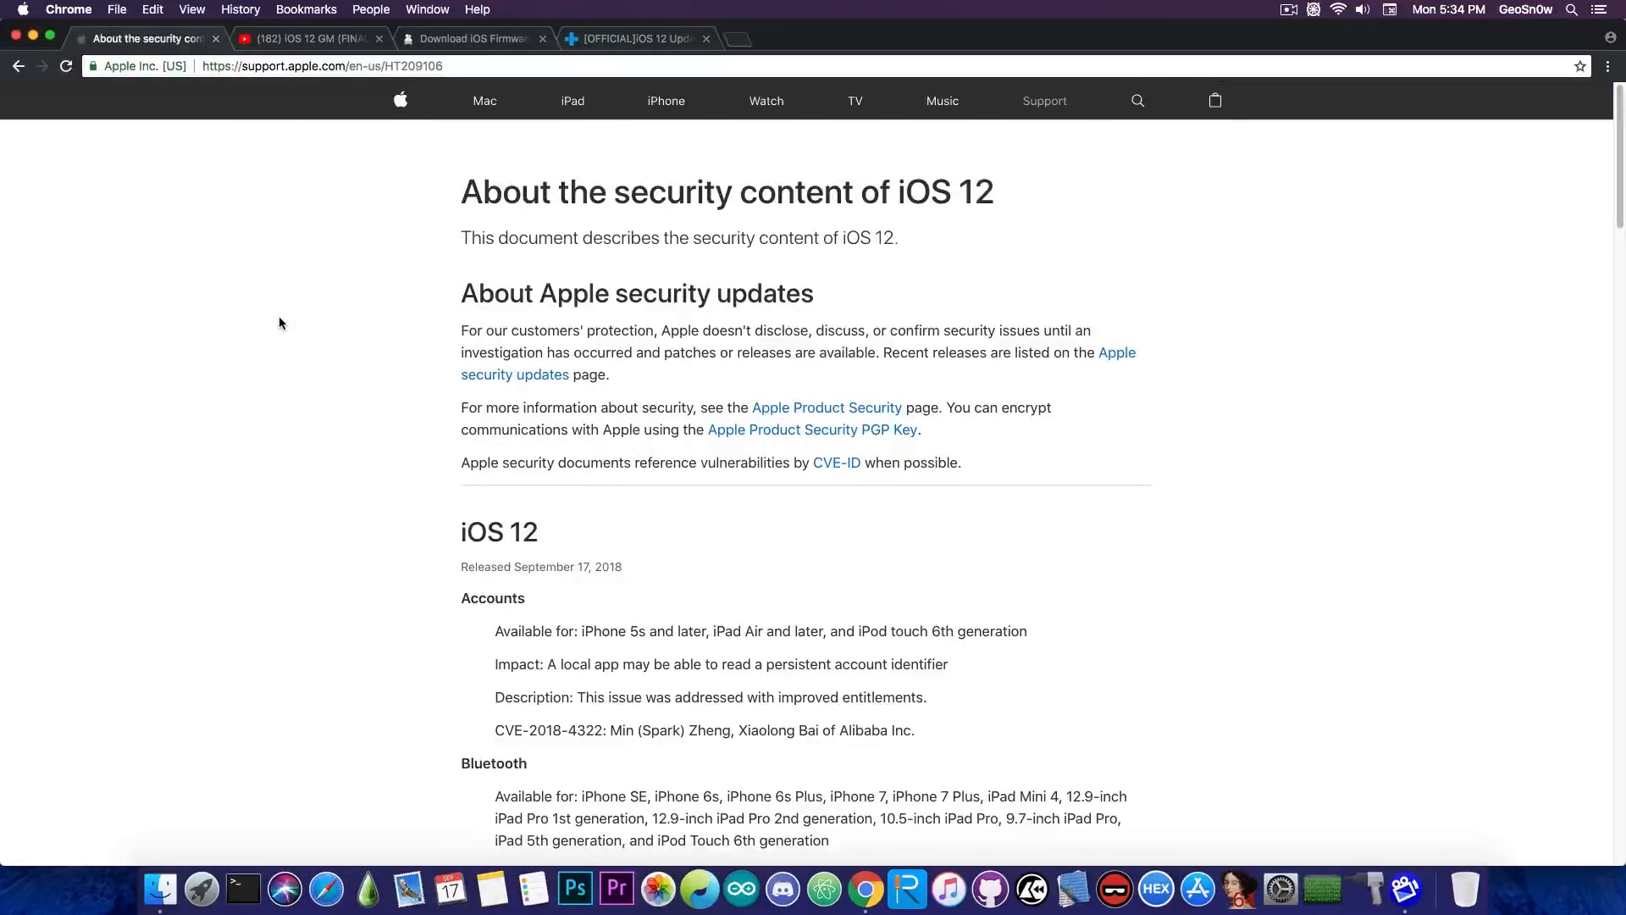
{"action": "scroll", "scroll_direction": "down", "scroll_amount": 3}
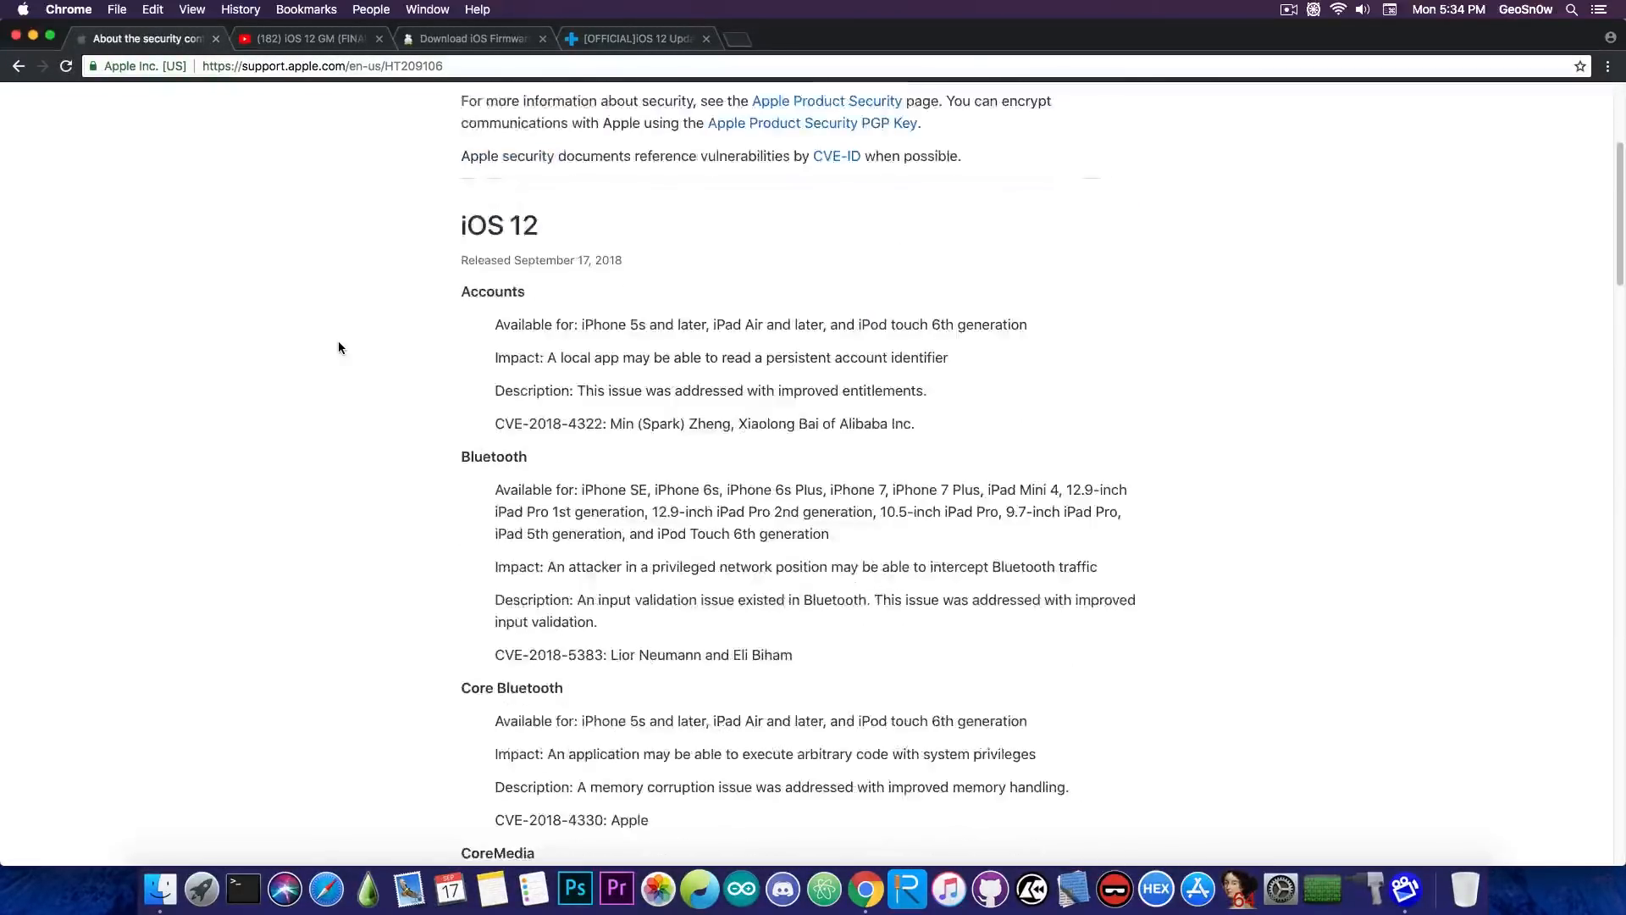
{"action": "scroll", "scroll_direction": "down", "scroll_amount": 3}
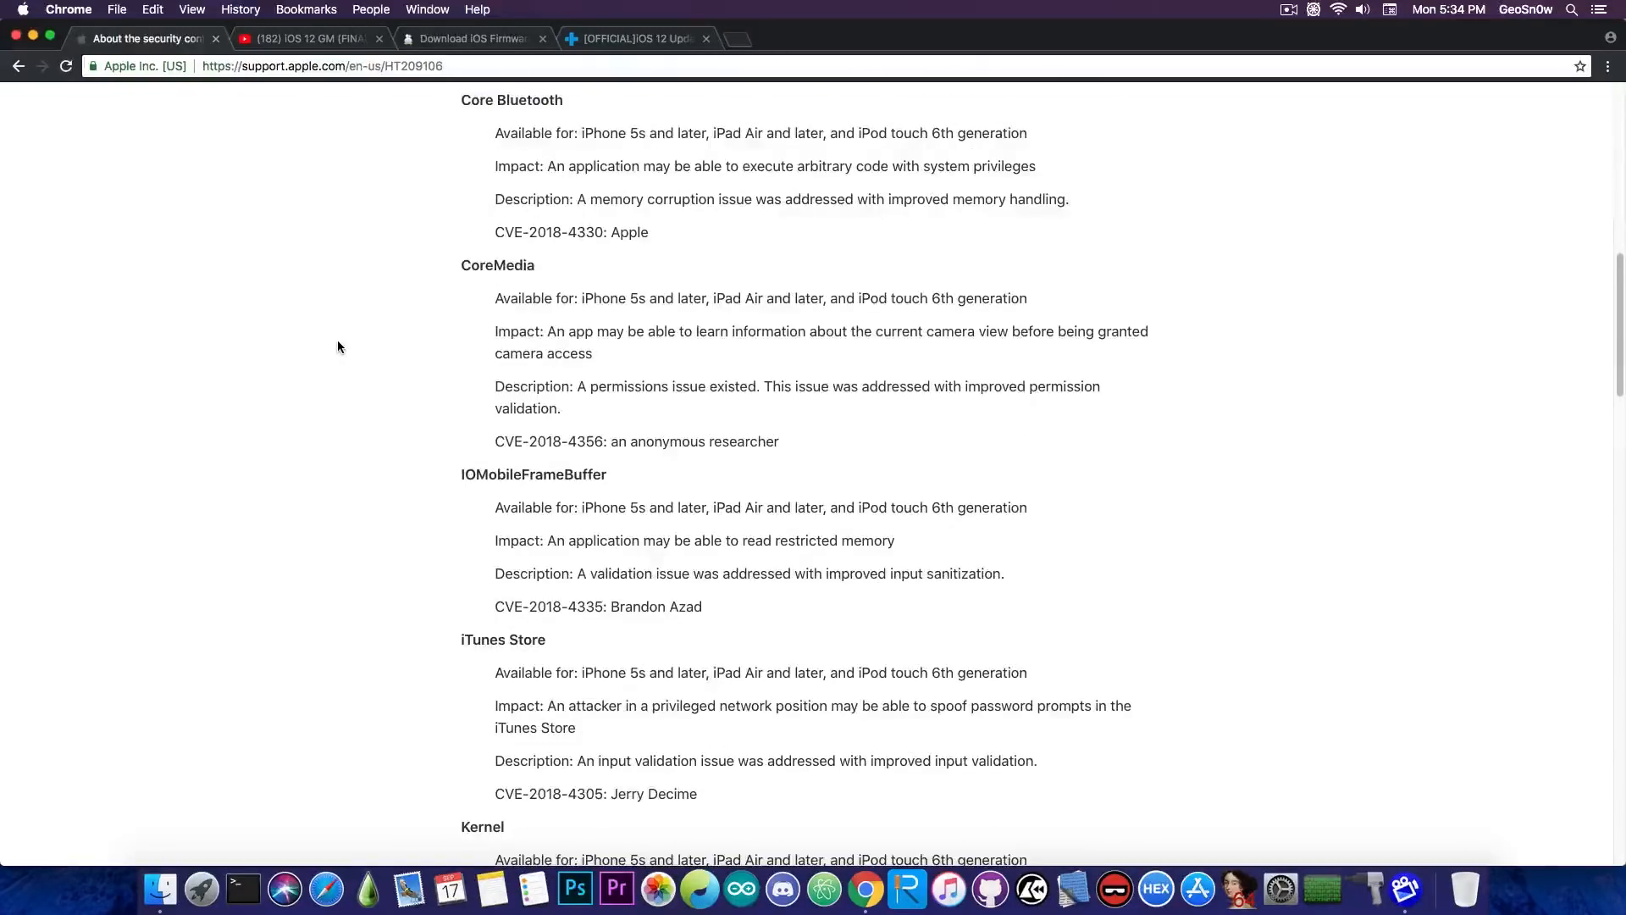
{"action": "scroll", "scroll_direction": "down", "scroll_amount": 3}
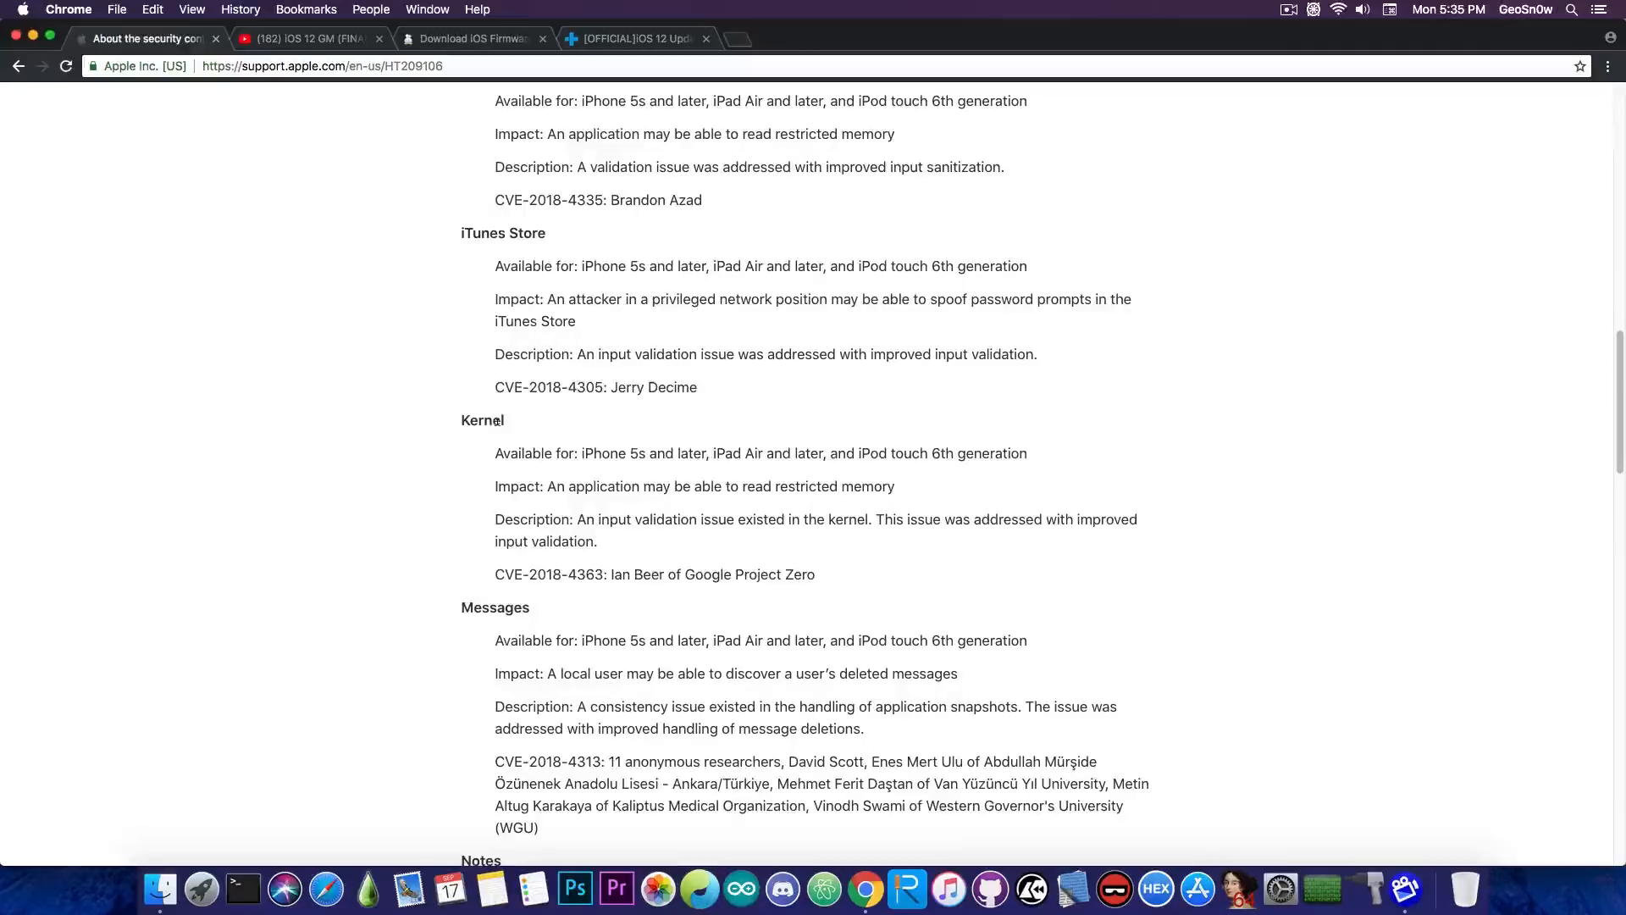
{"action": "mouse_move", "coordinate": [507, 427]}
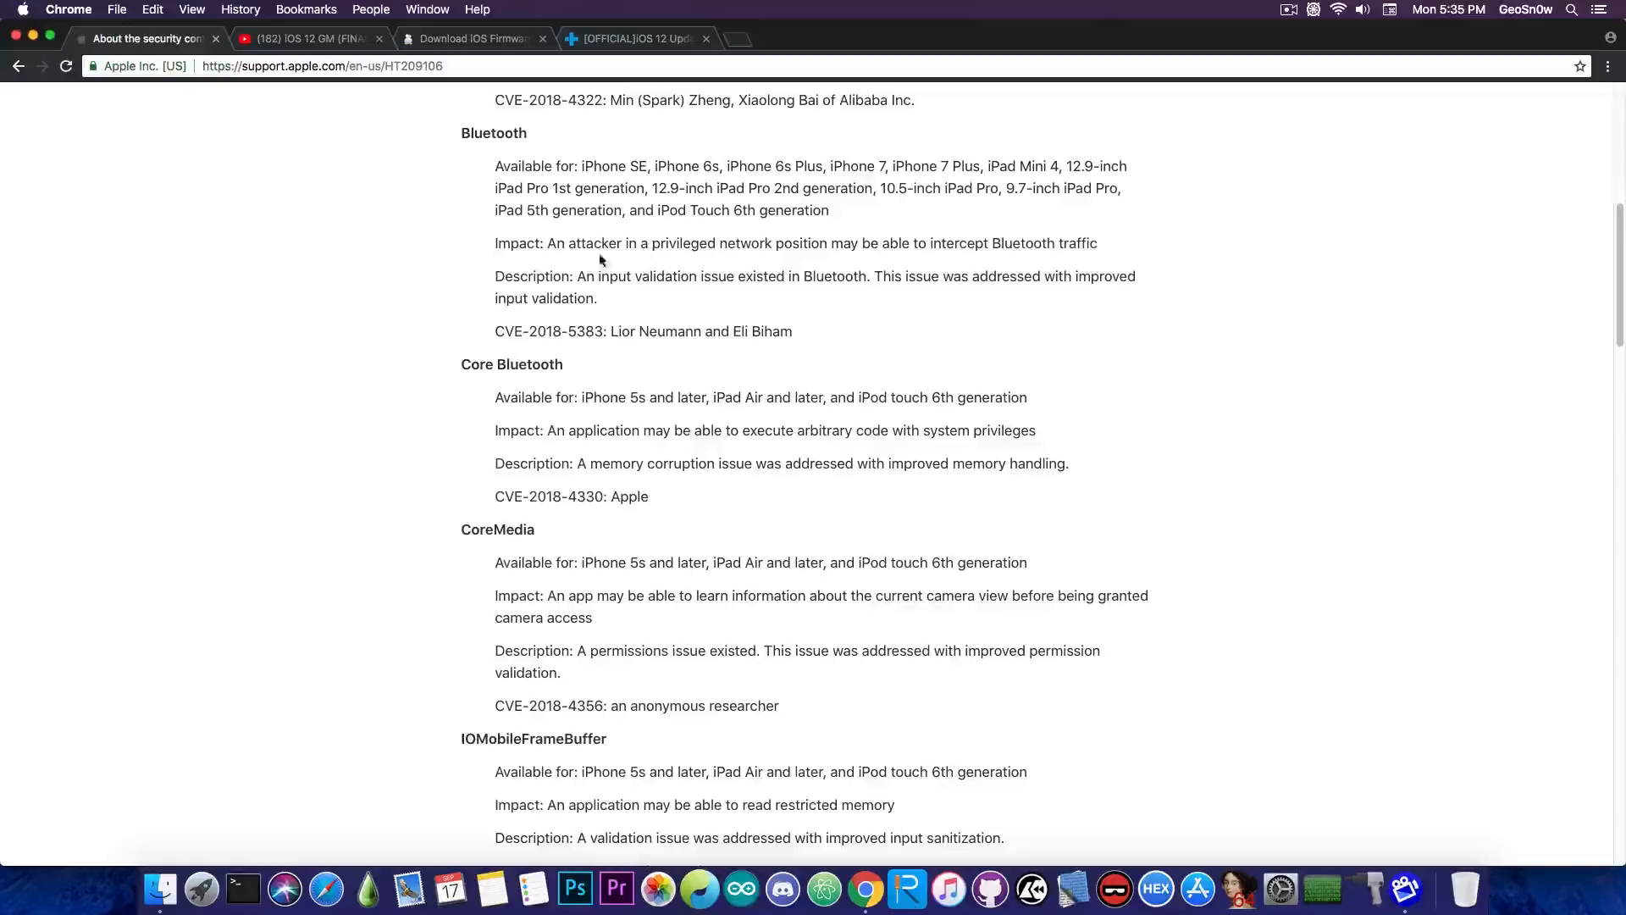
{"action": "scroll", "scroll_direction": "up", "scroll_amount": 3}
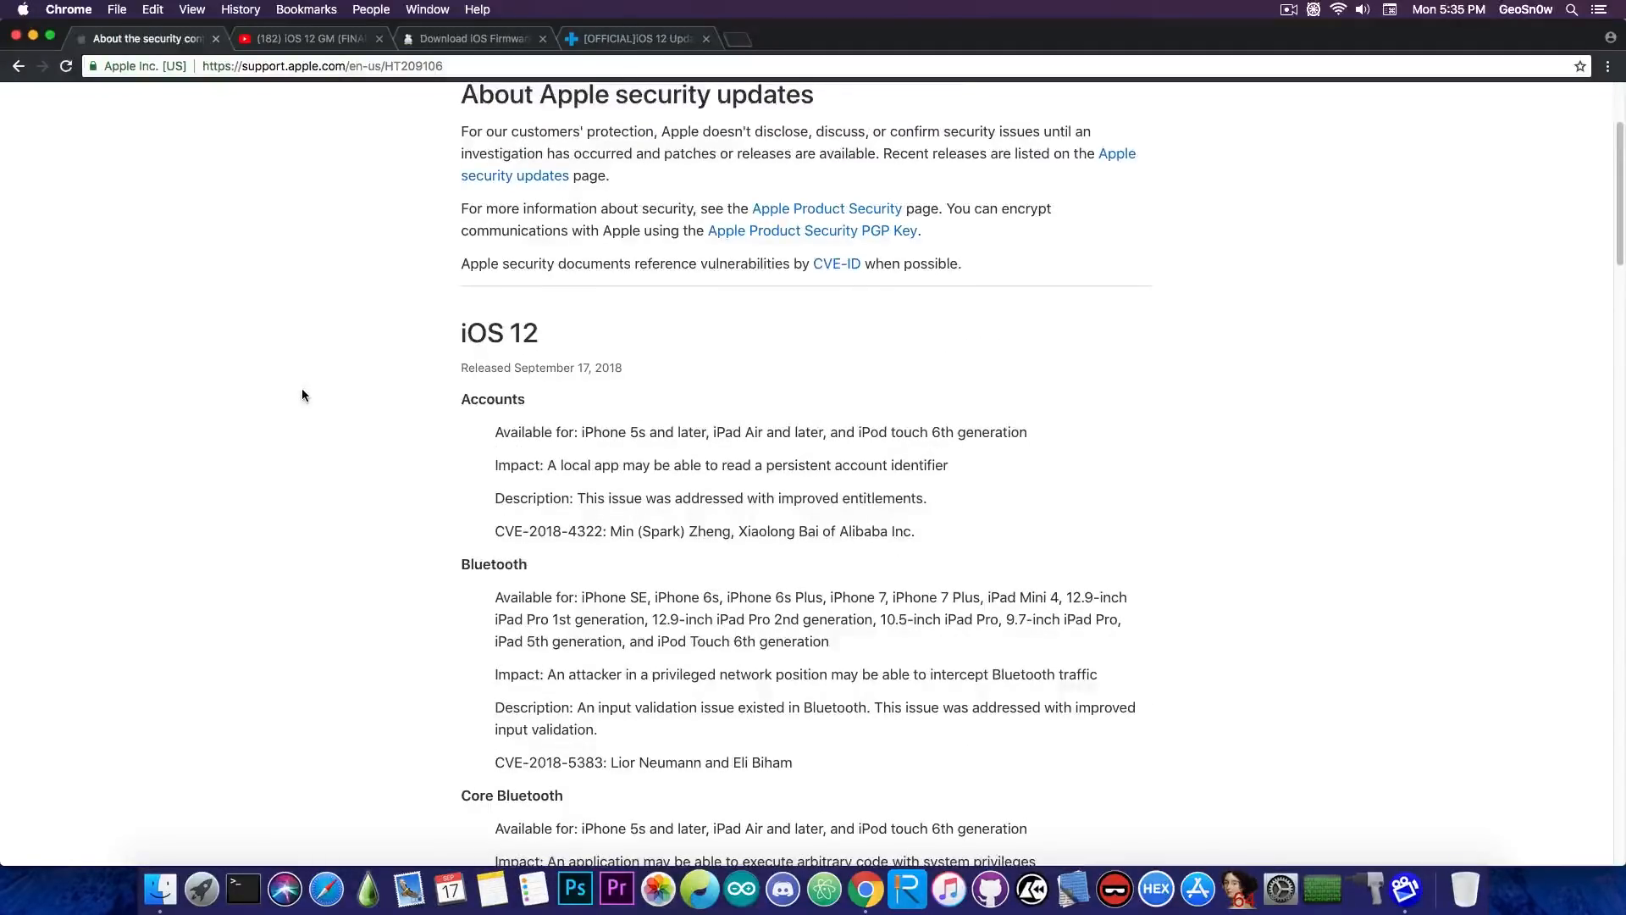
{"action": "mouse_move", "coordinate": [304, 393]}
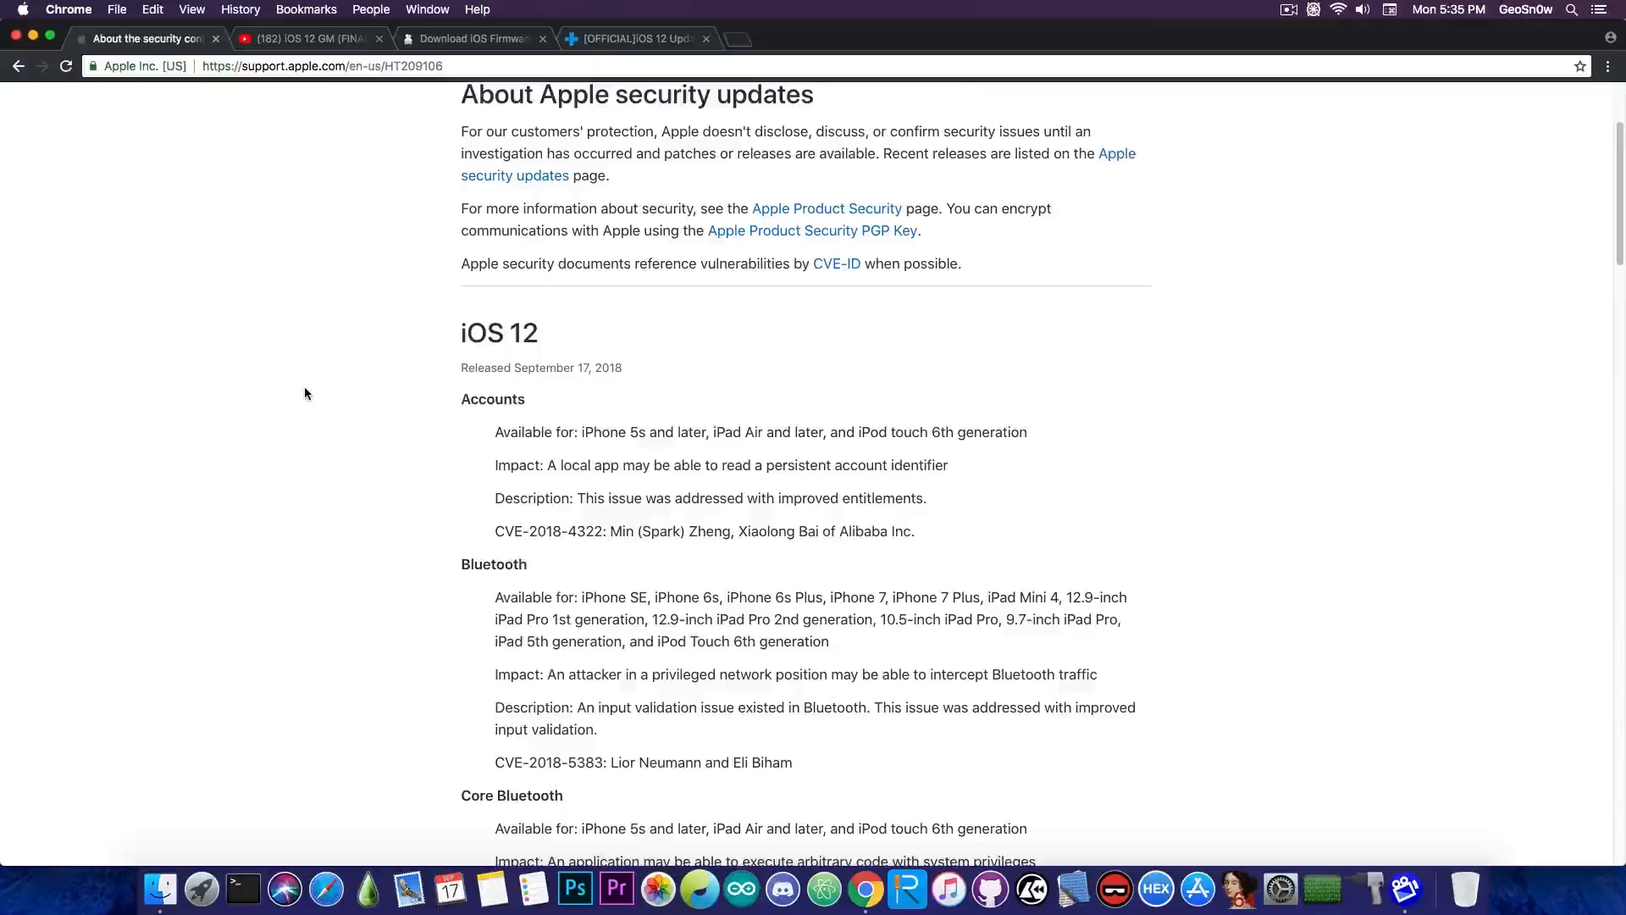
{"action": "scroll", "scroll_direction": "up", "scroll_amount": 3}
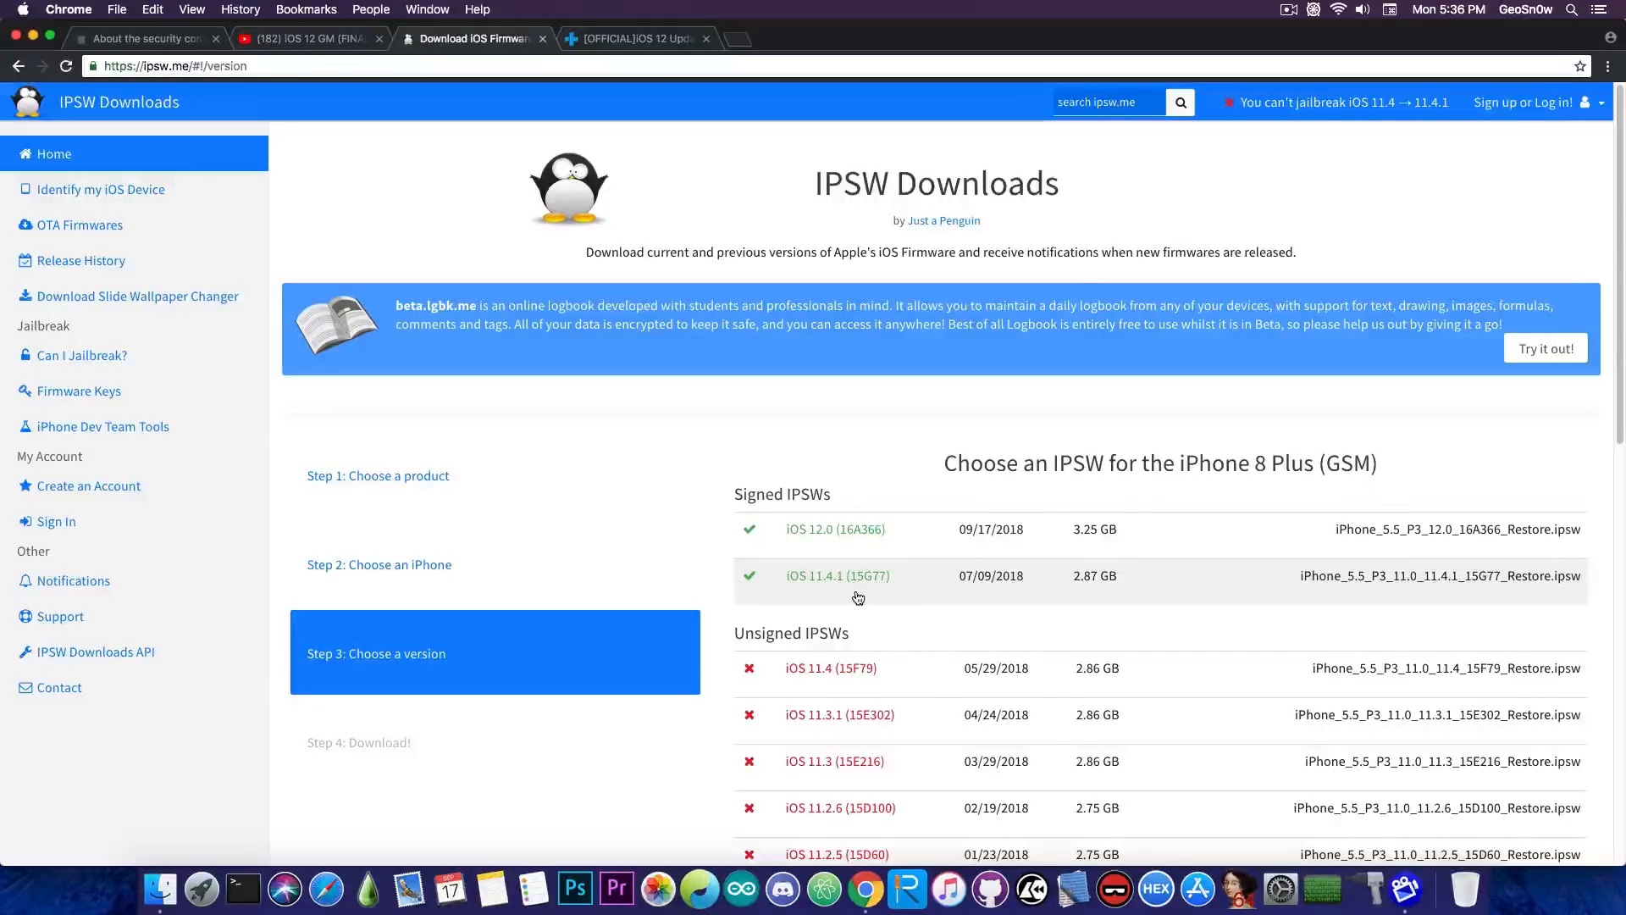
{"action": "mouse_move", "coordinate": [793, 612]}
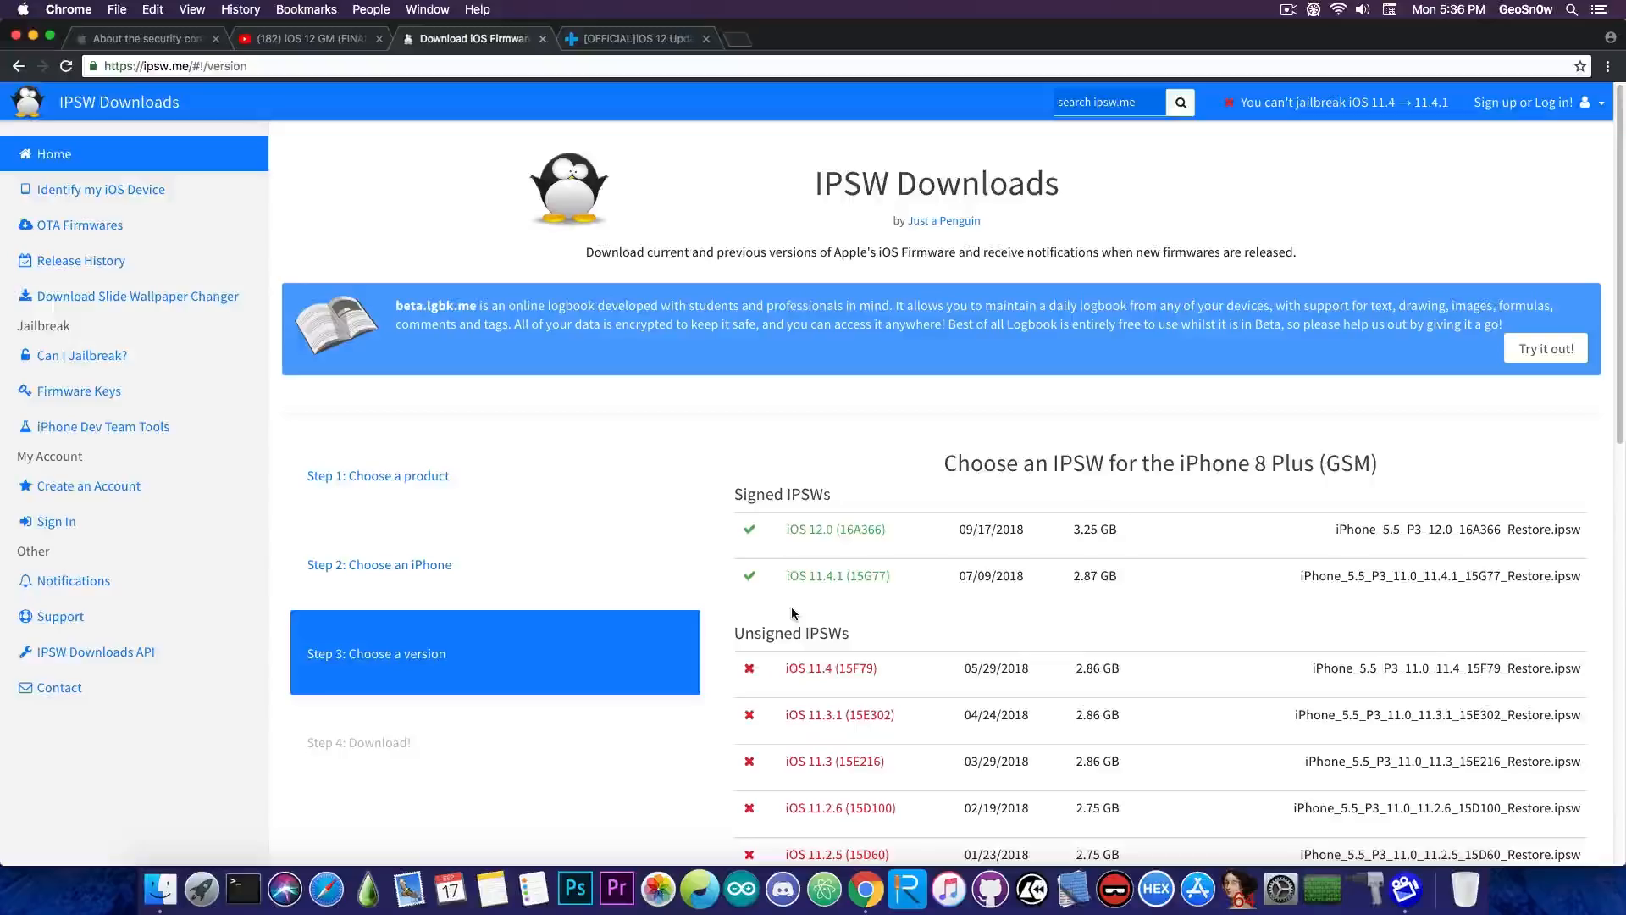
{"action": "mouse_move", "coordinate": [508, 265]}
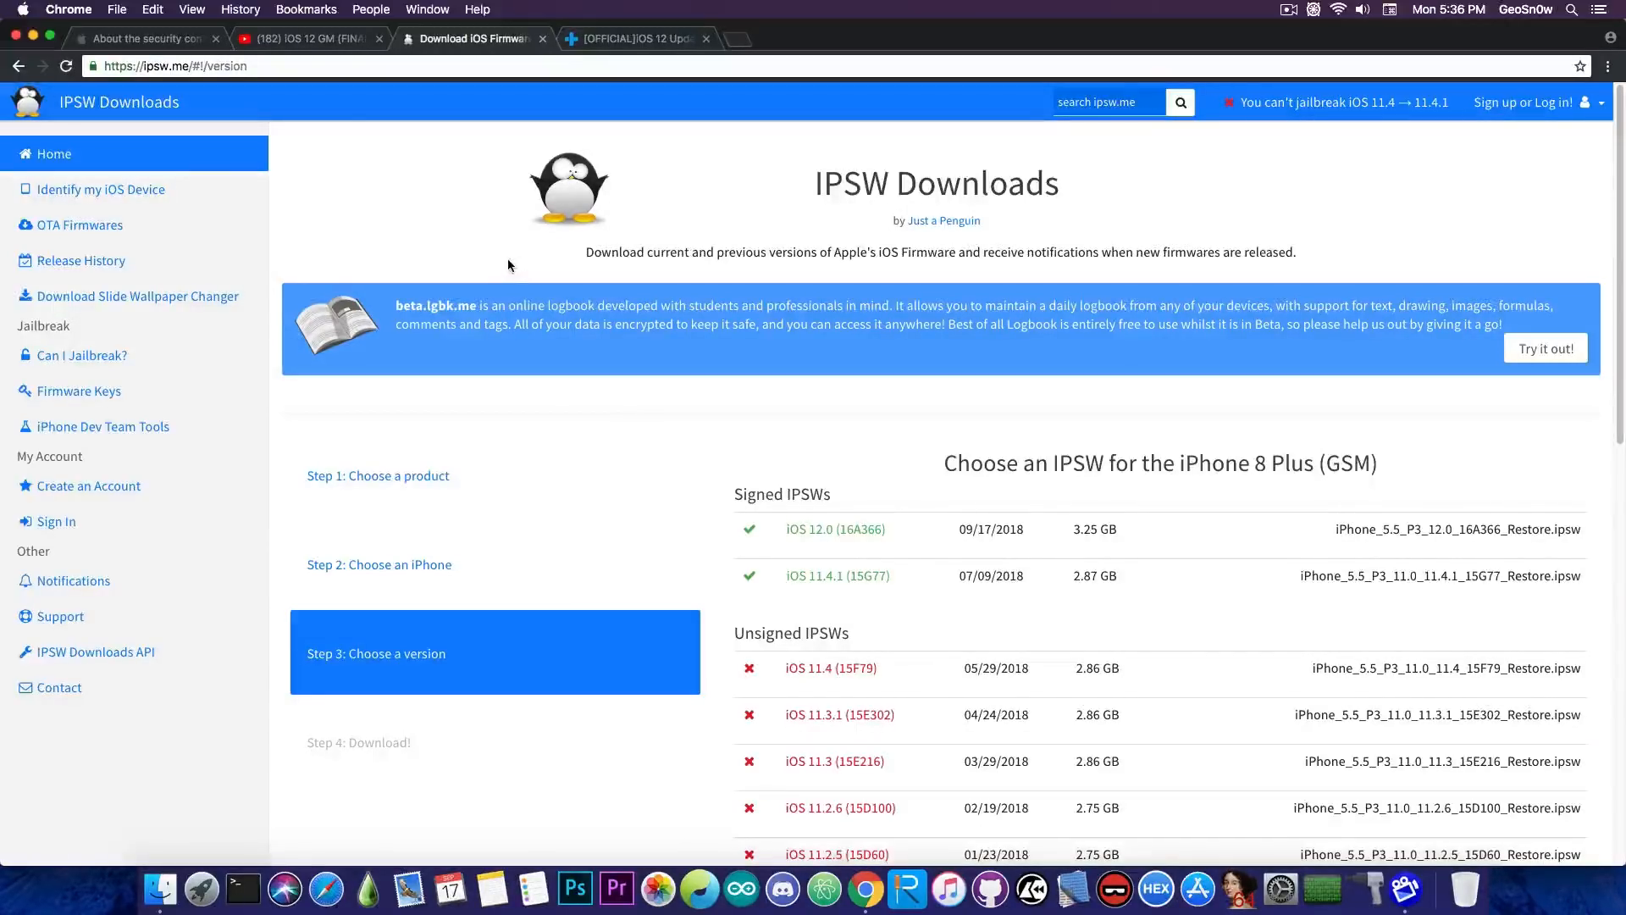
Leave the ipsw.me signed firmware list for the iOS 12 GM YouTube video
{"action": "left_click", "coordinate": [136, 39]}
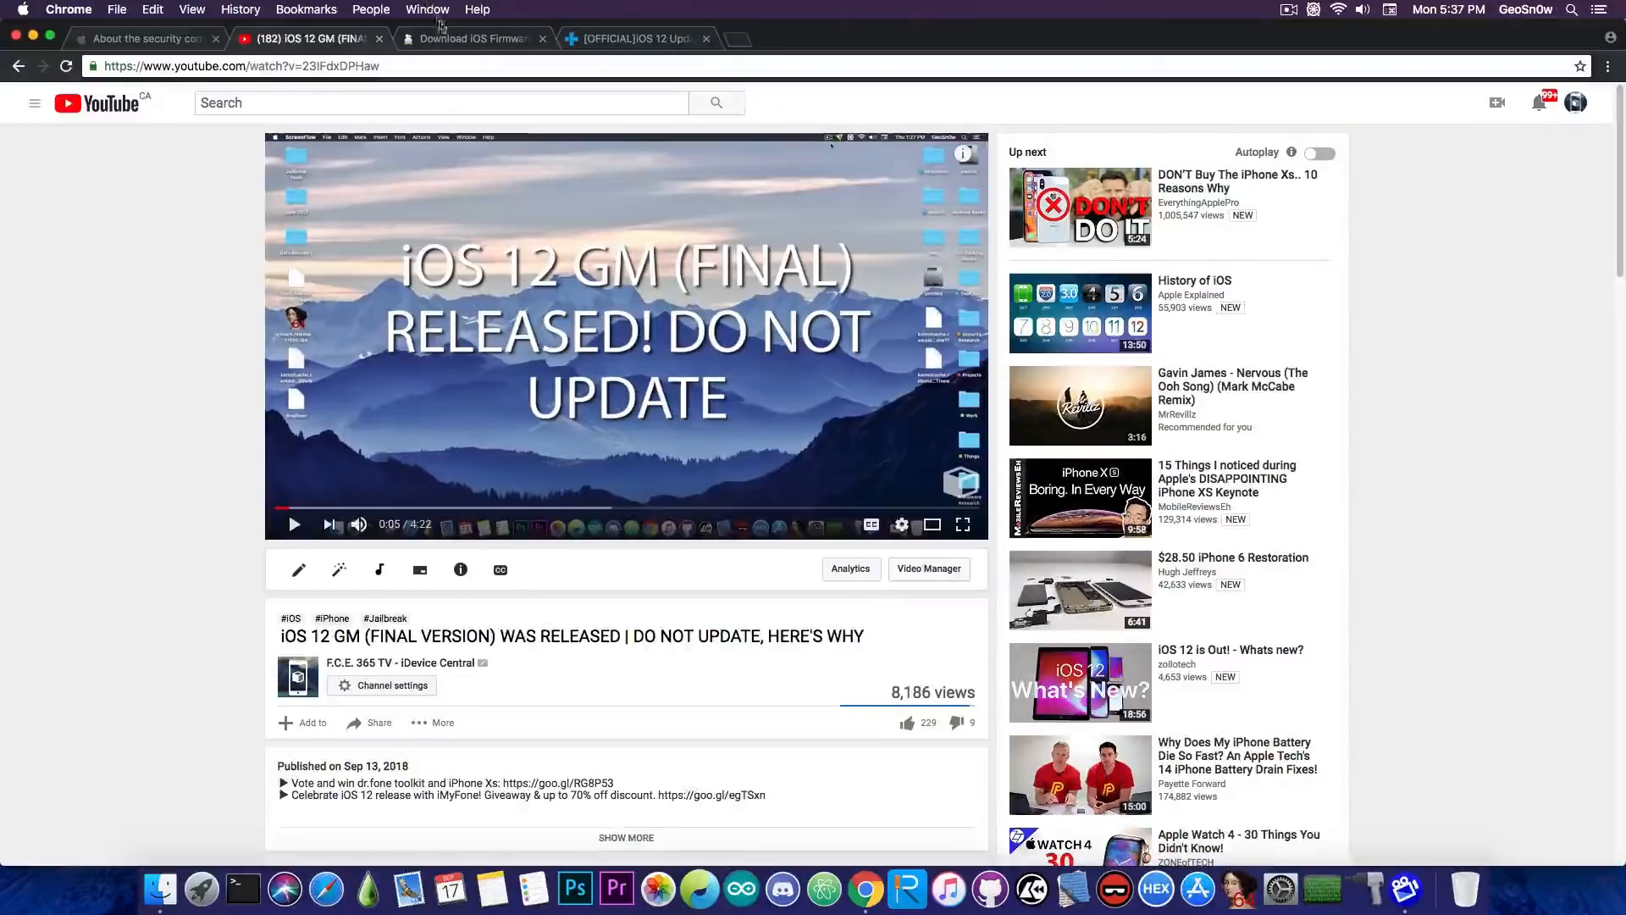
Revisit the ipsw.me firmware list, then switch to the dr.fone iPhone XR giveaway page
{"action": "left_click", "coordinate": [469, 39]}
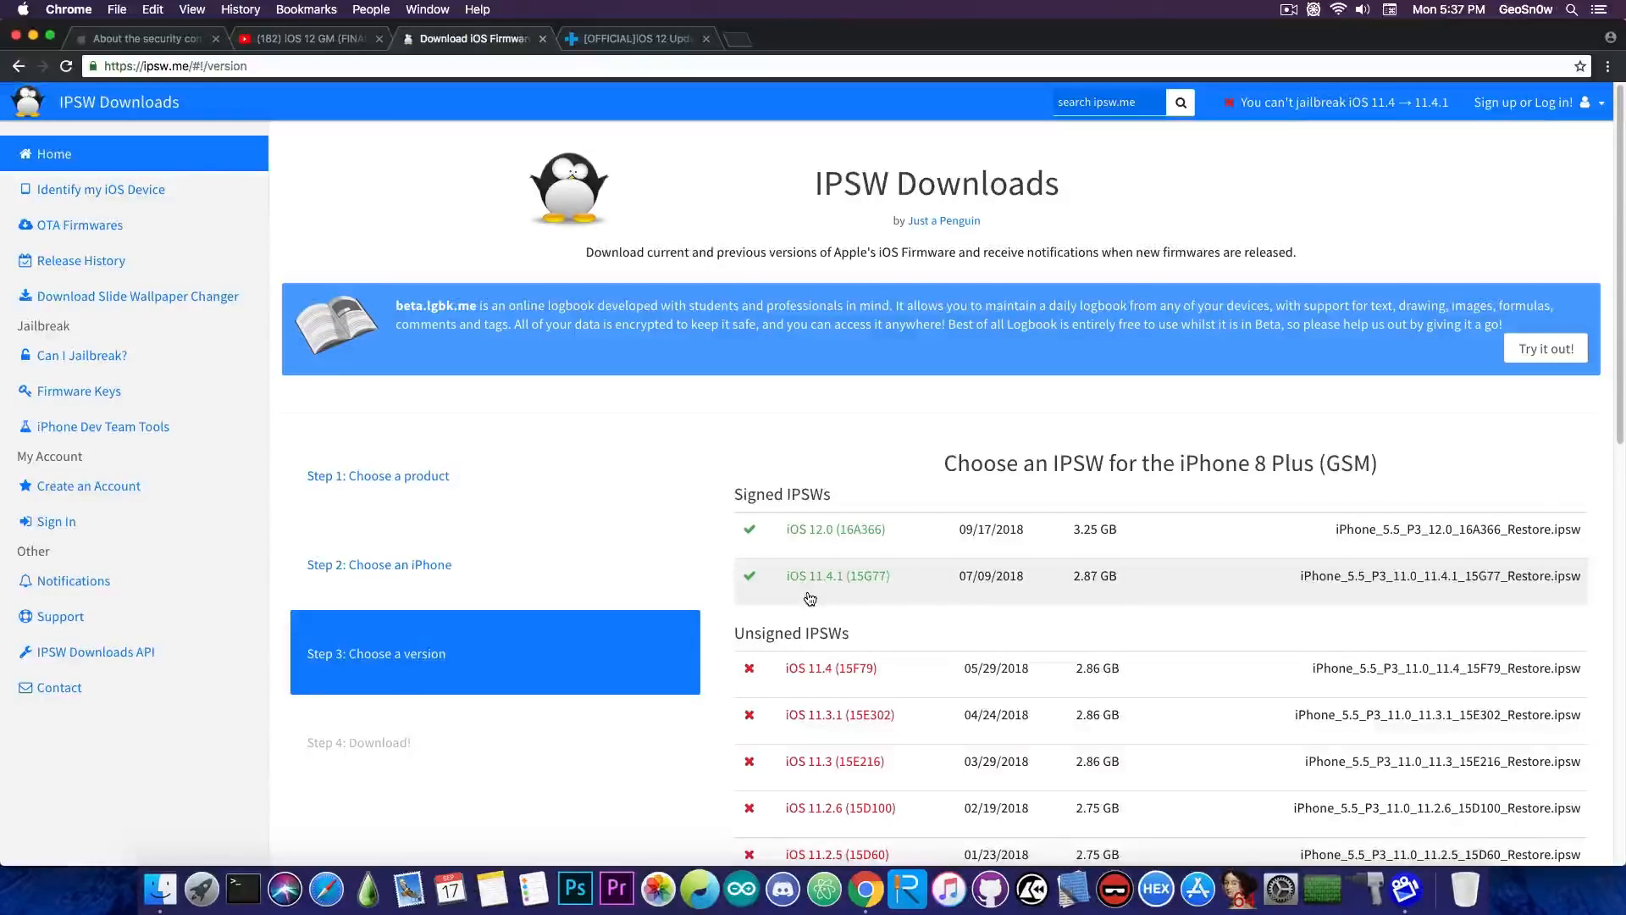
{"action": "left_click", "coordinate": [632, 39]}
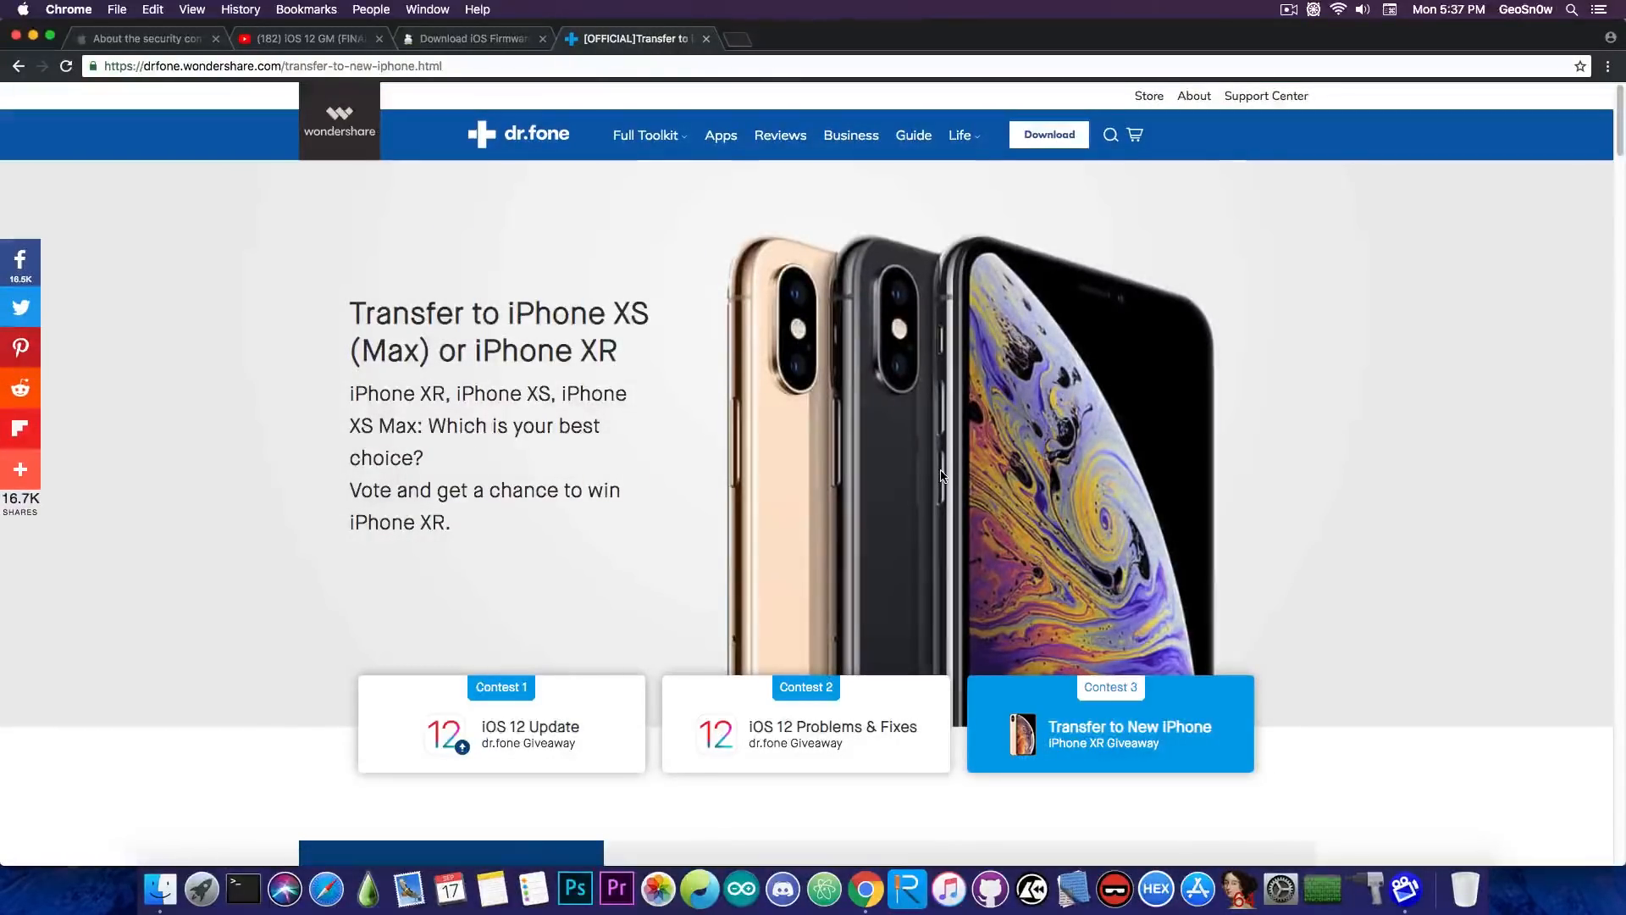
Scroll the dr.fone transfer-to-new-iPhone page and close the Chrome window
{"action": "scroll", "scroll_direction": "down", "scroll_amount": 3}
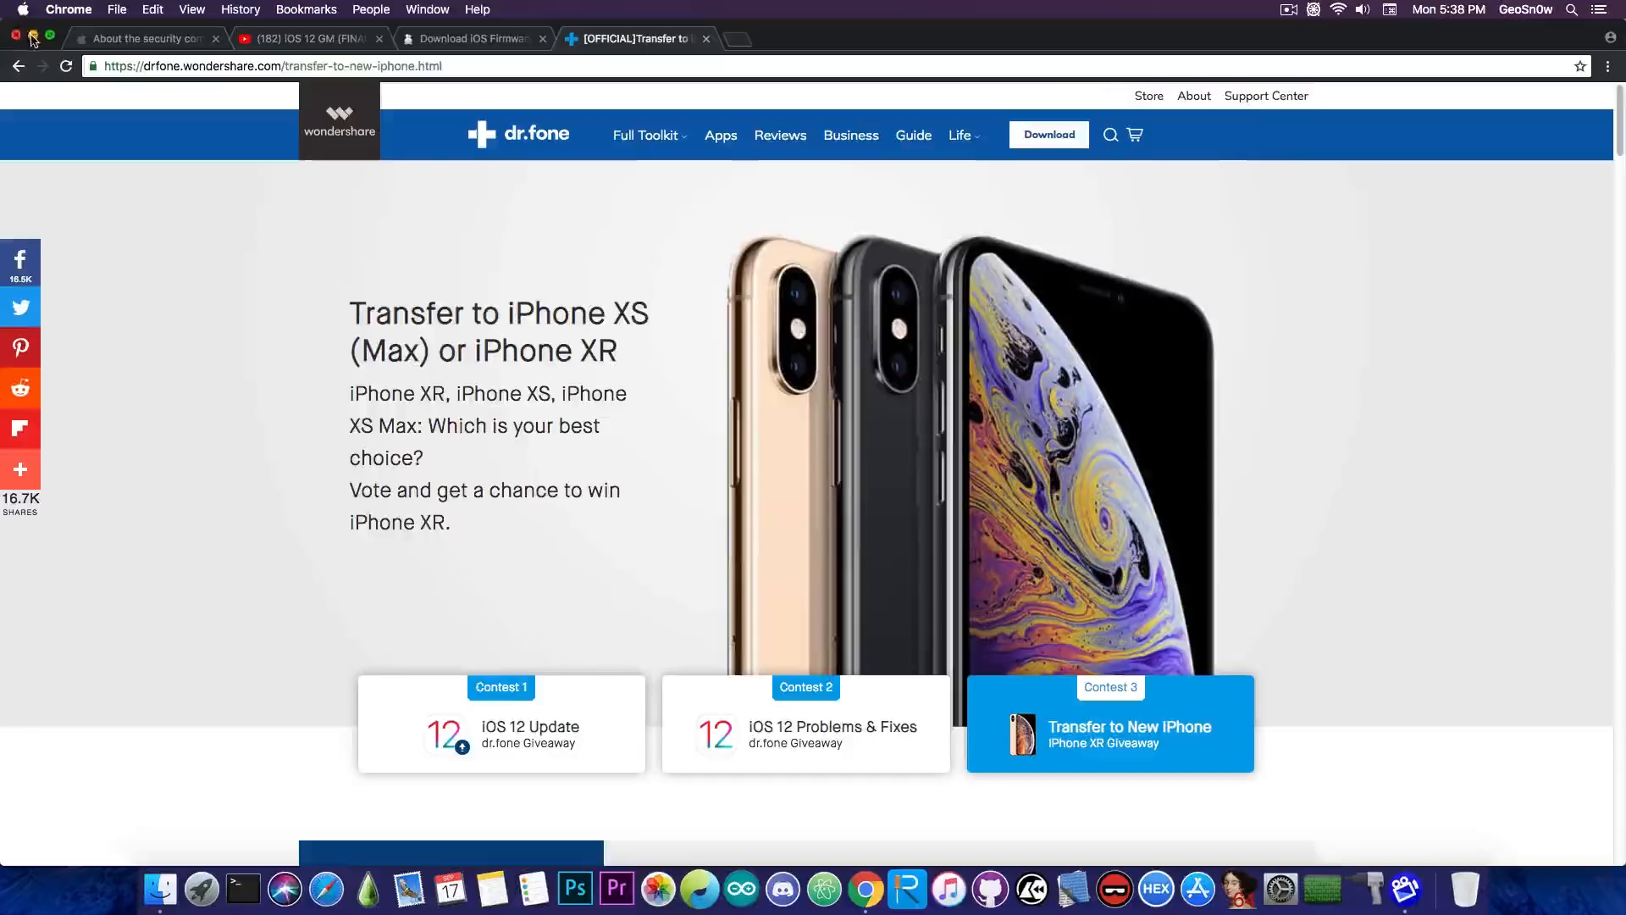
{"action": "left_click", "coordinate": [16, 39]}
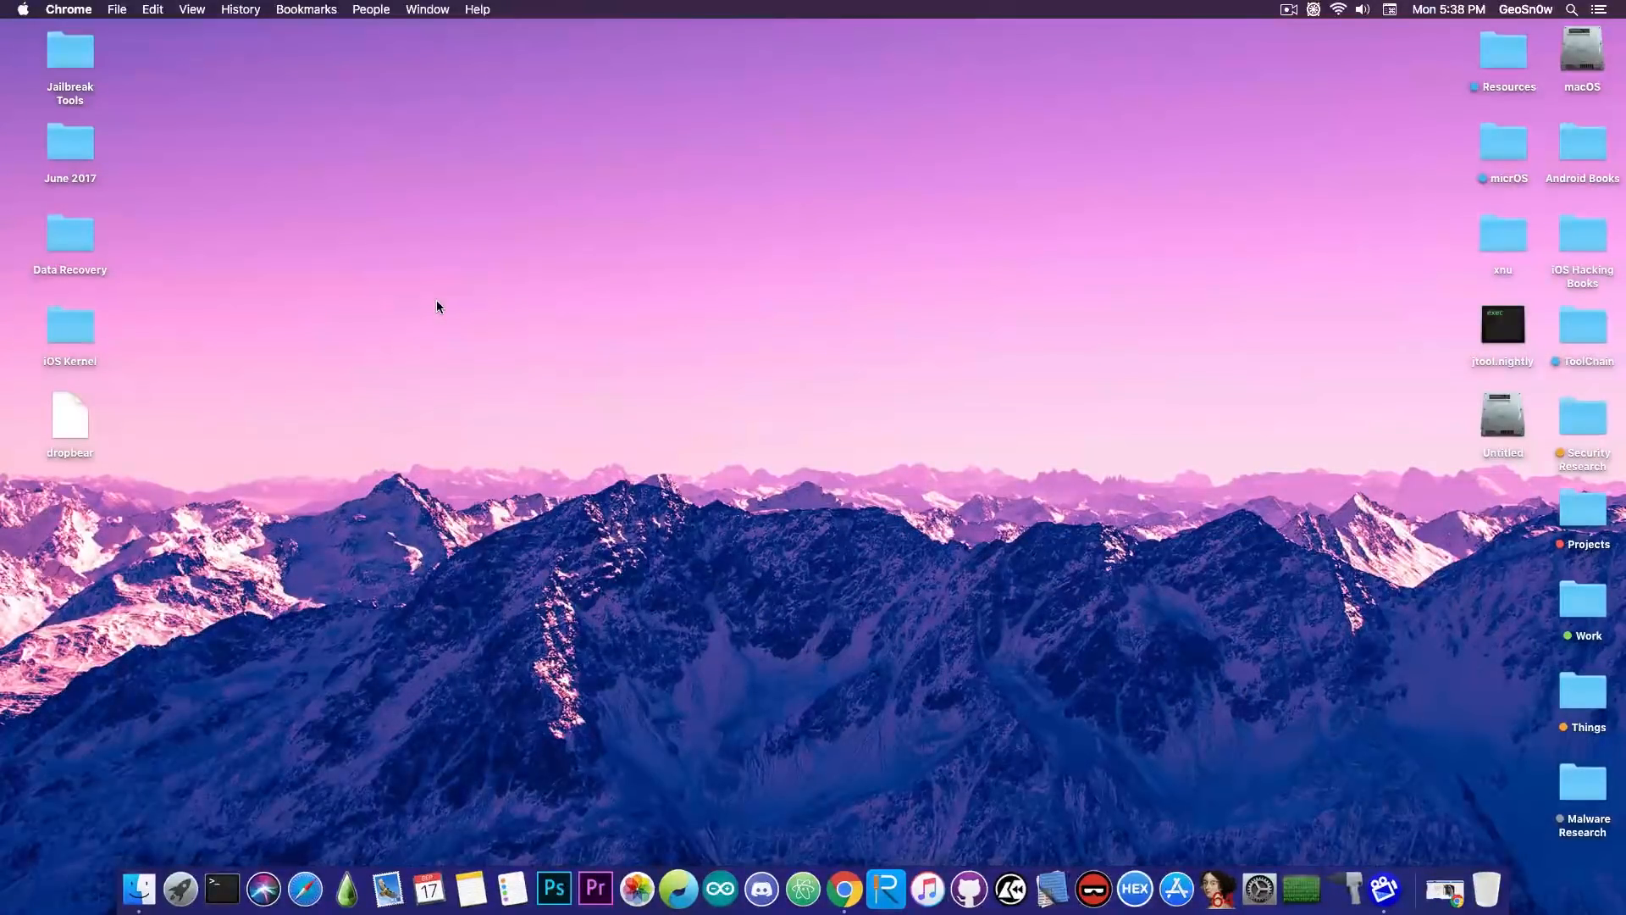